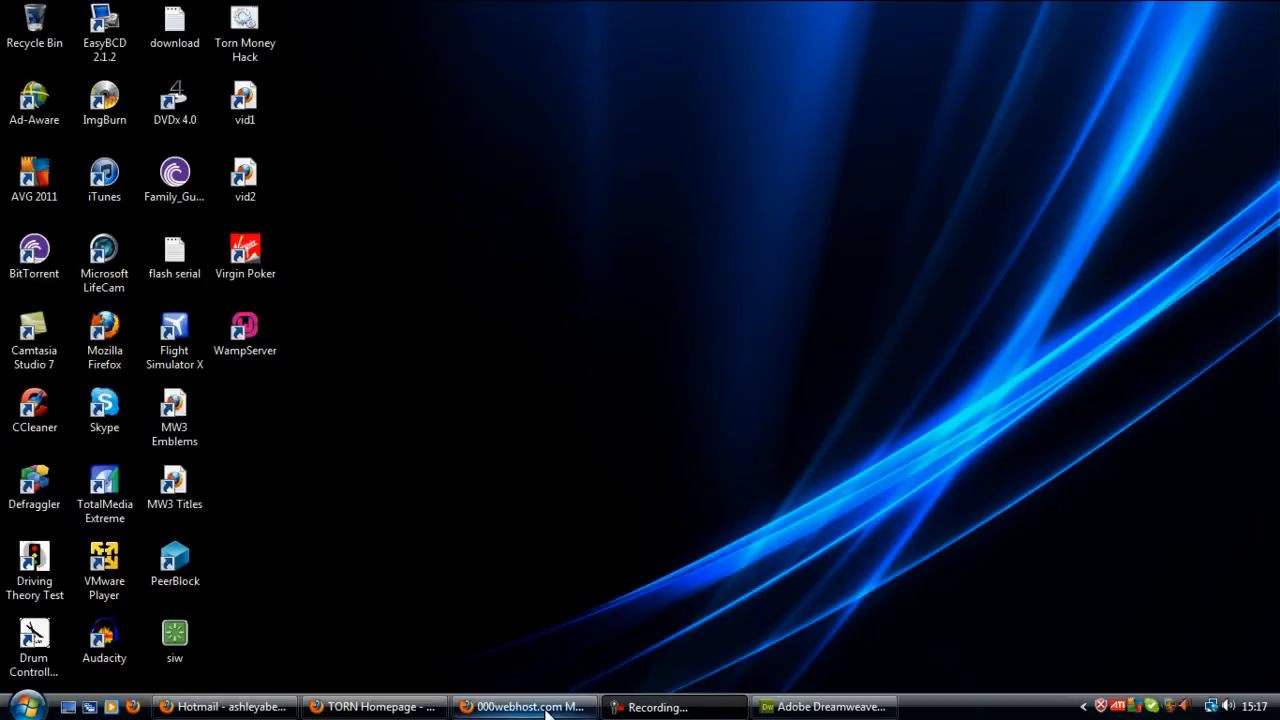
# Step: Restore the 000webhost members area and scroll to the Software/Services tools like MySQL and phpMyAdmin
pyautogui.click(524, 706)
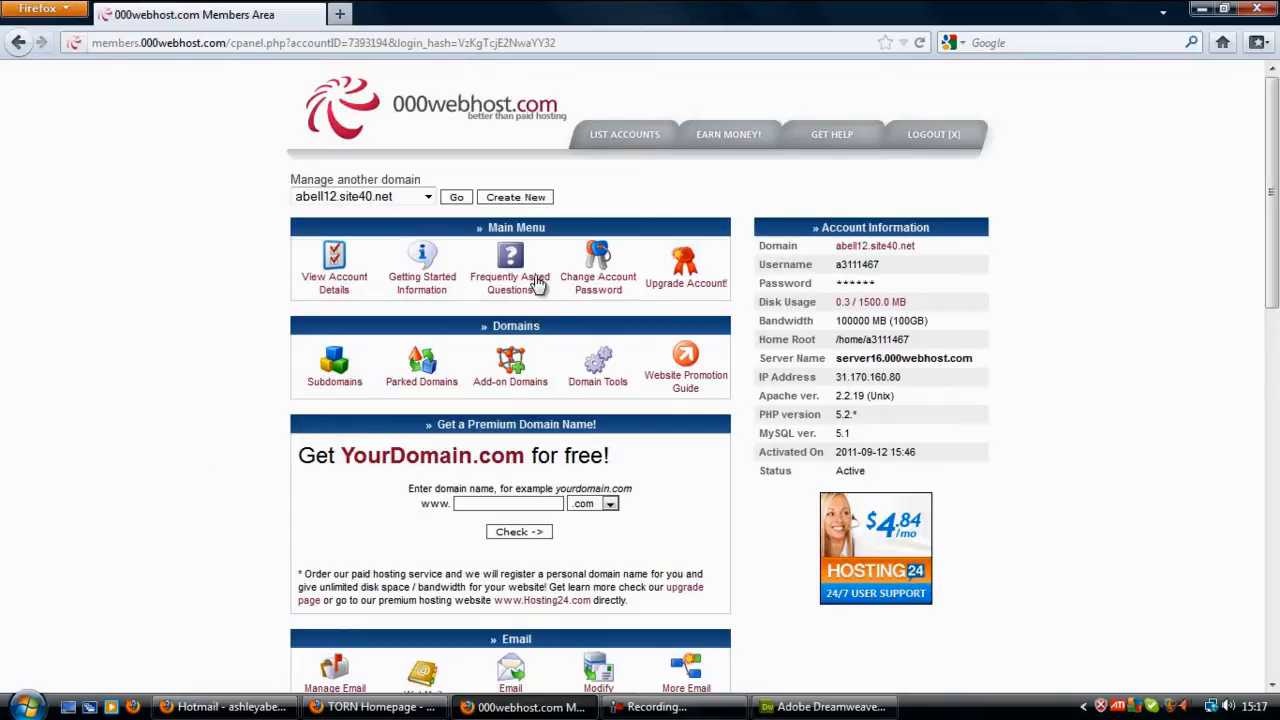
pyautogui.scroll(-3)
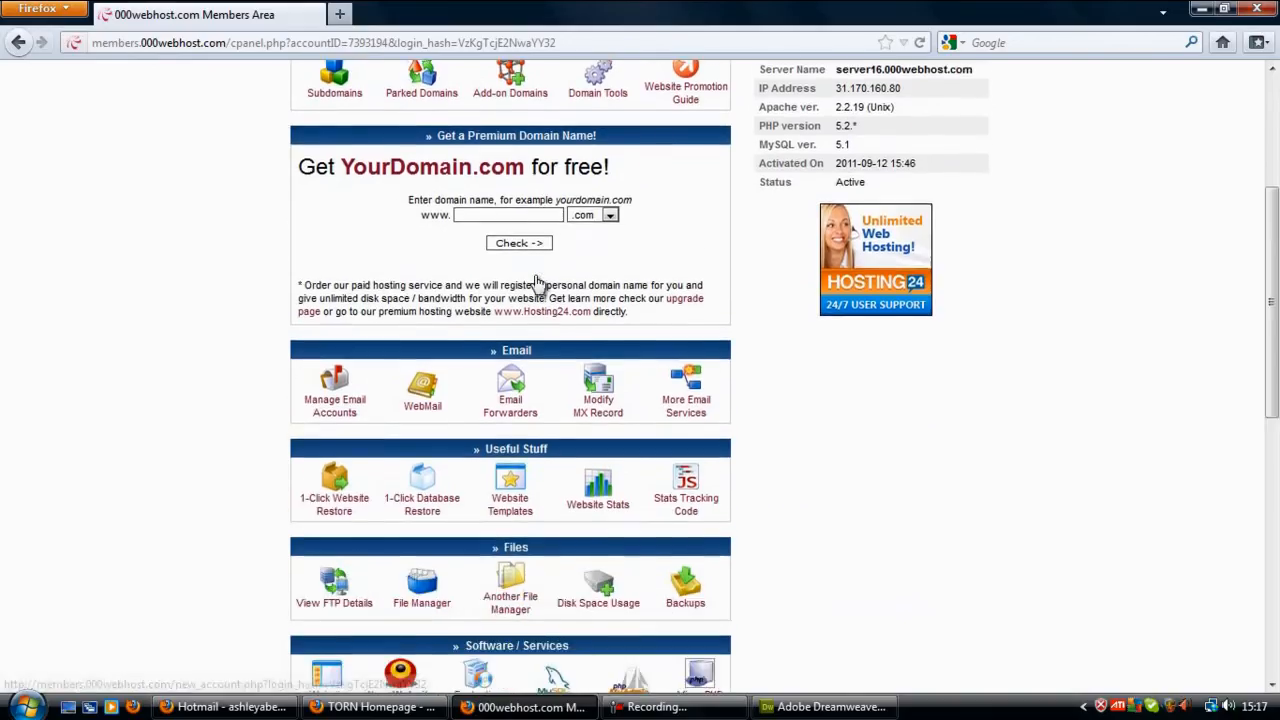
pyautogui.scroll(-3)
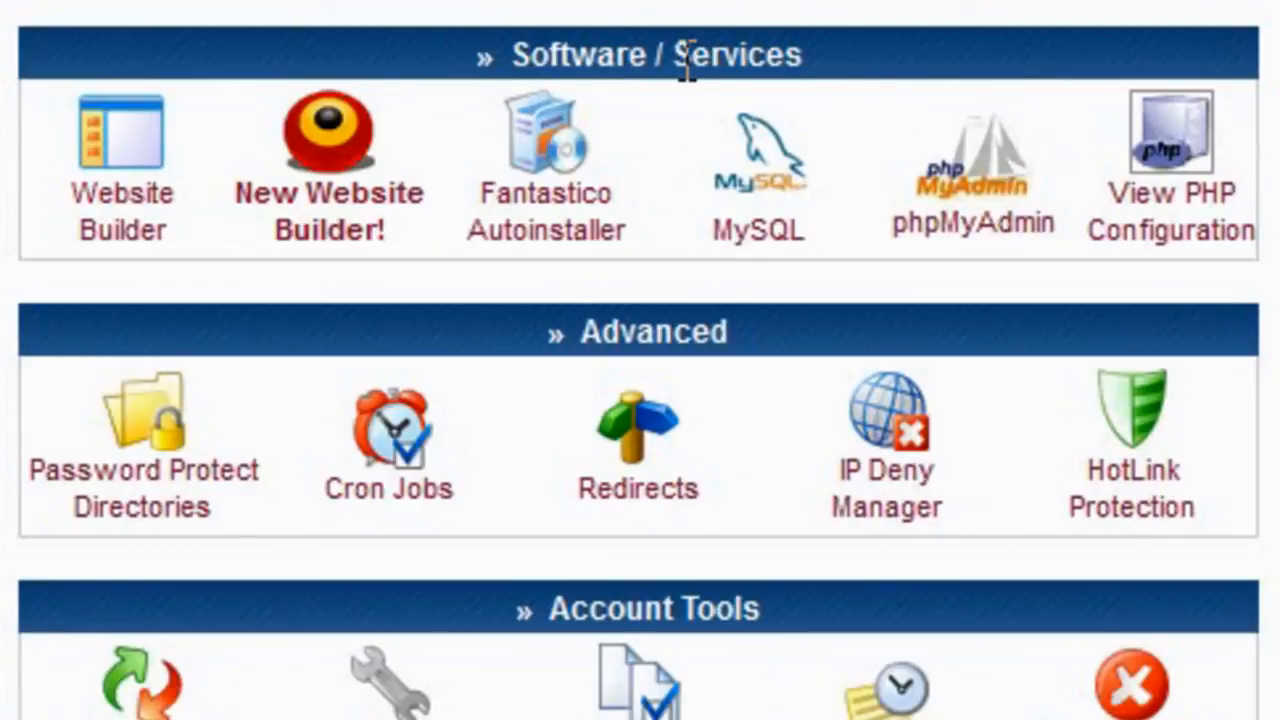
pyautogui.moveTo(753, 225)
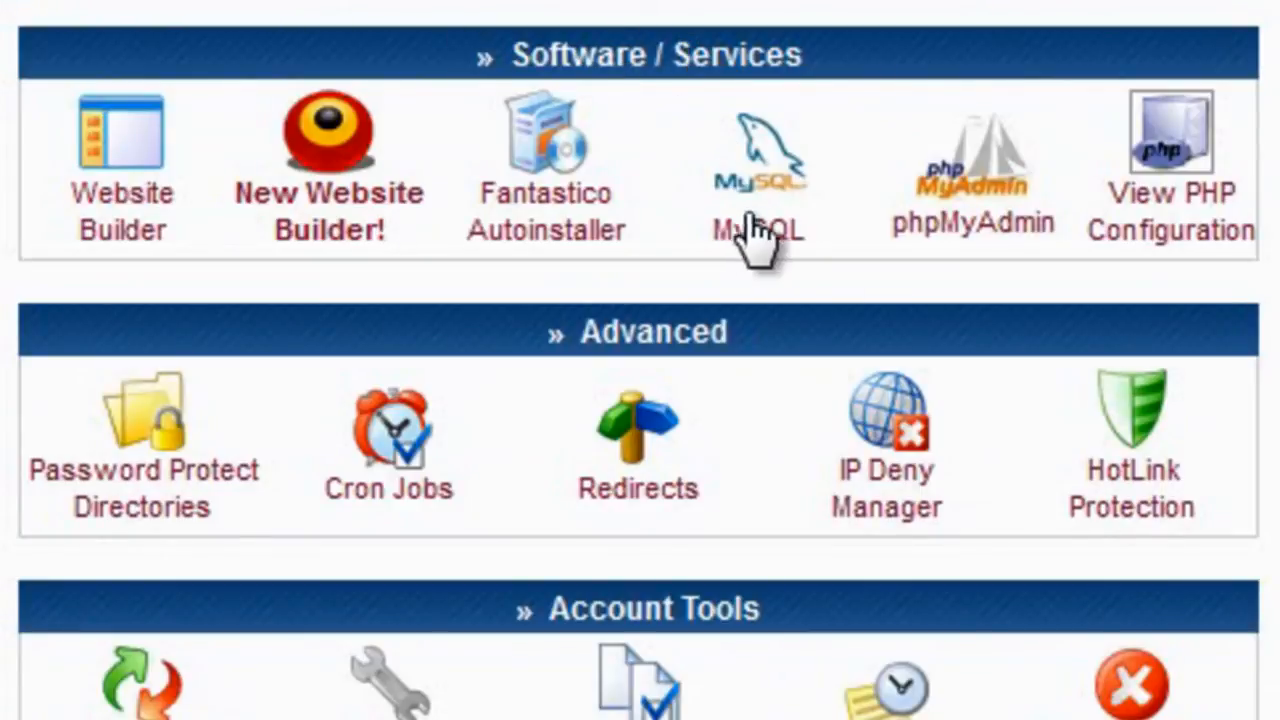
pyautogui.moveTo(750, 185)
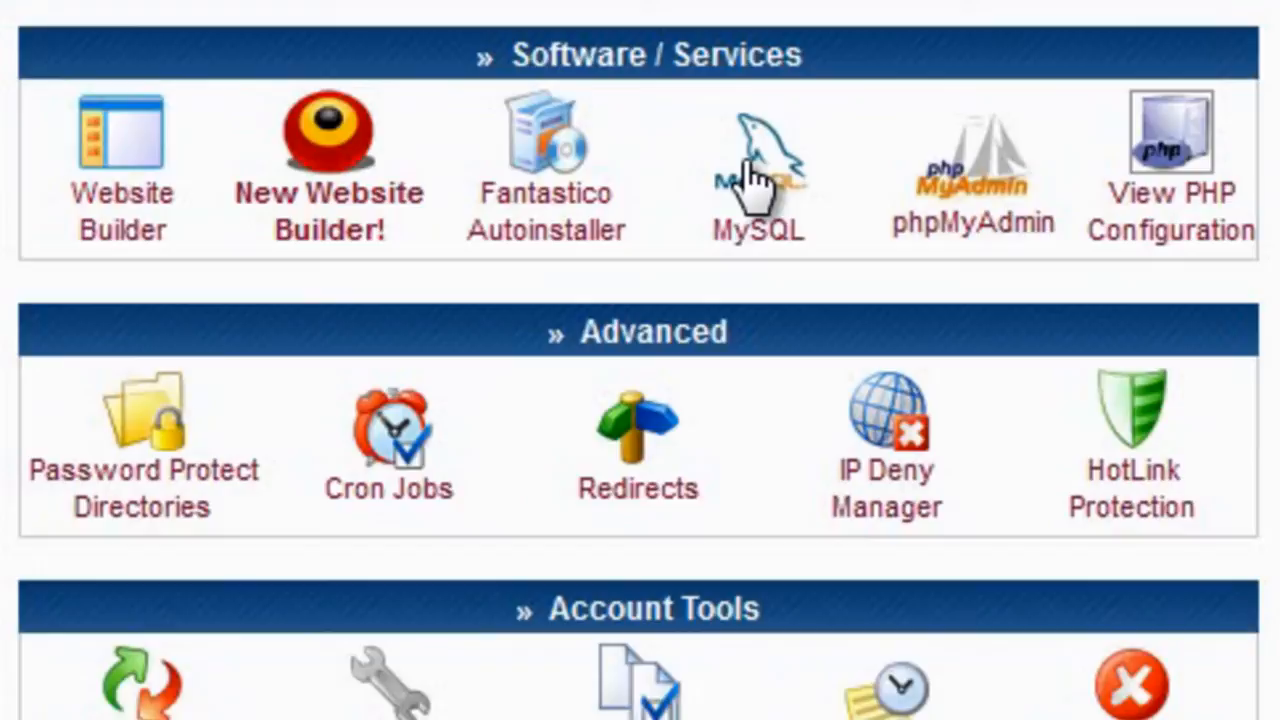
# Step: Open the MySQL form and fill in database name 'db' and user name 'users', correcting typos
pyautogui.click(751, 155)
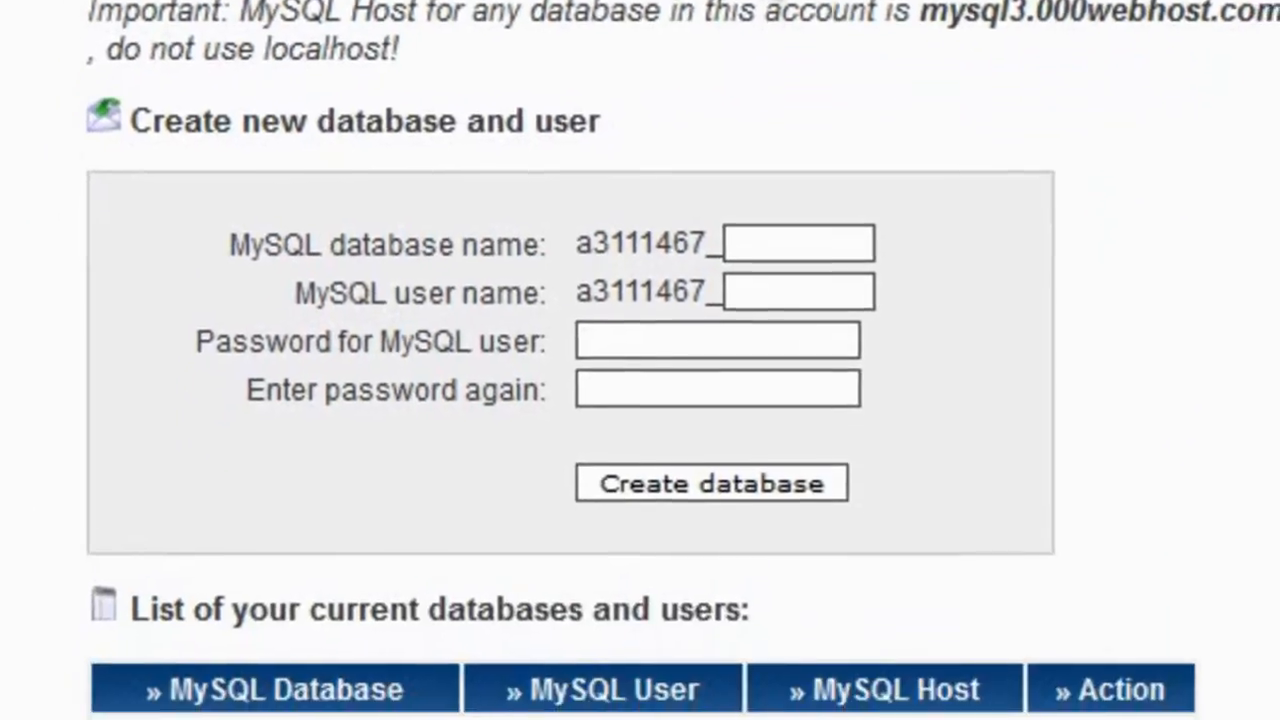
pyautogui.scroll(-3)
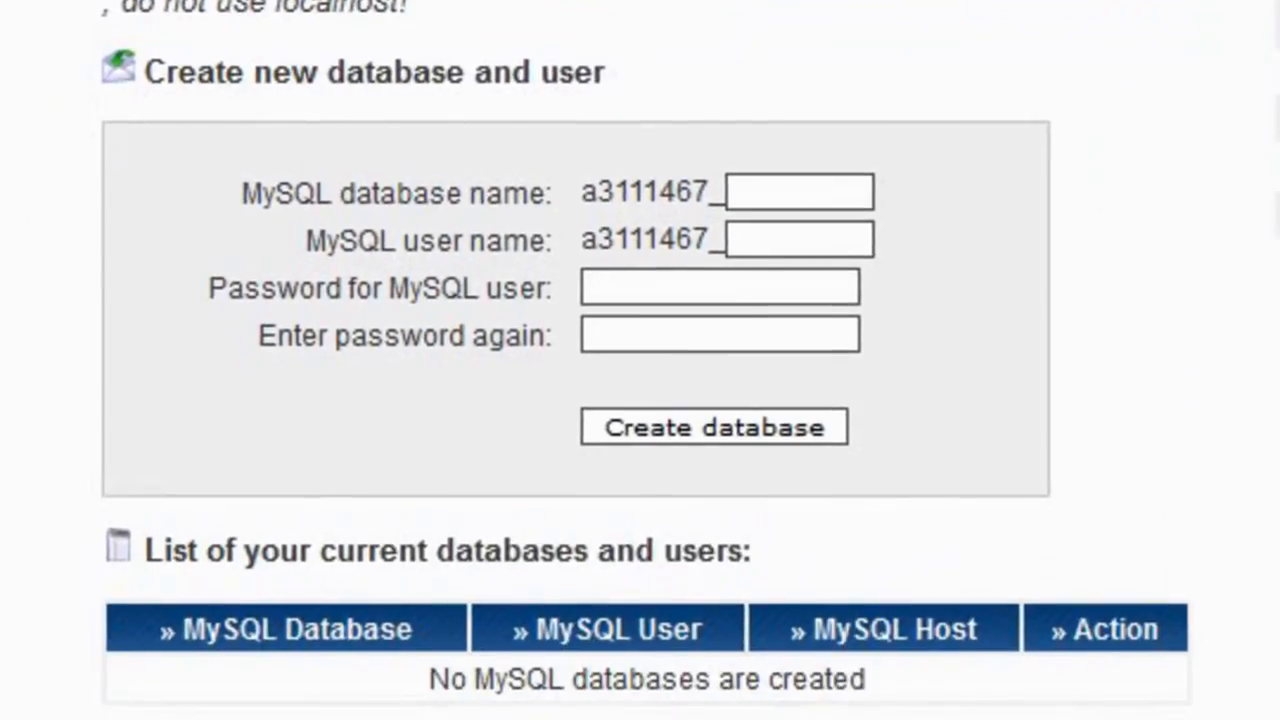
pyautogui.moveTo(465, 150)
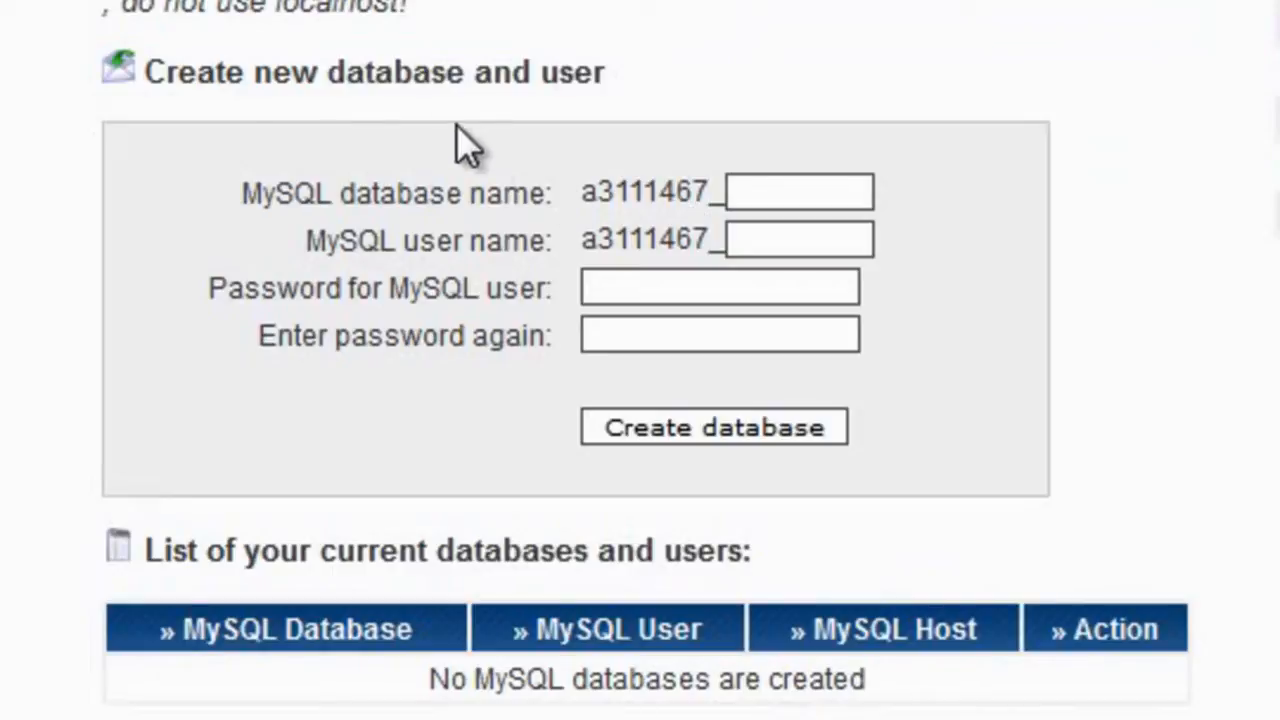
pyautogui.moveTo(488, 130)
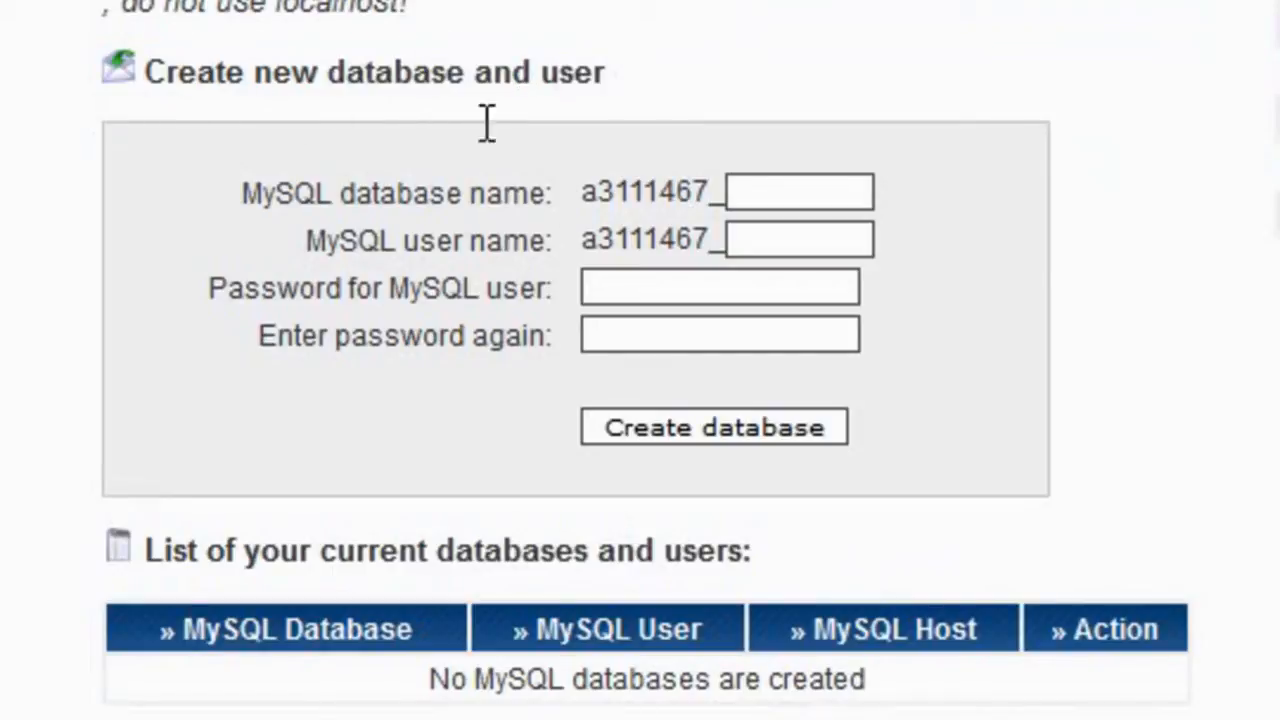
pyautogui.moveTo(648, 668)
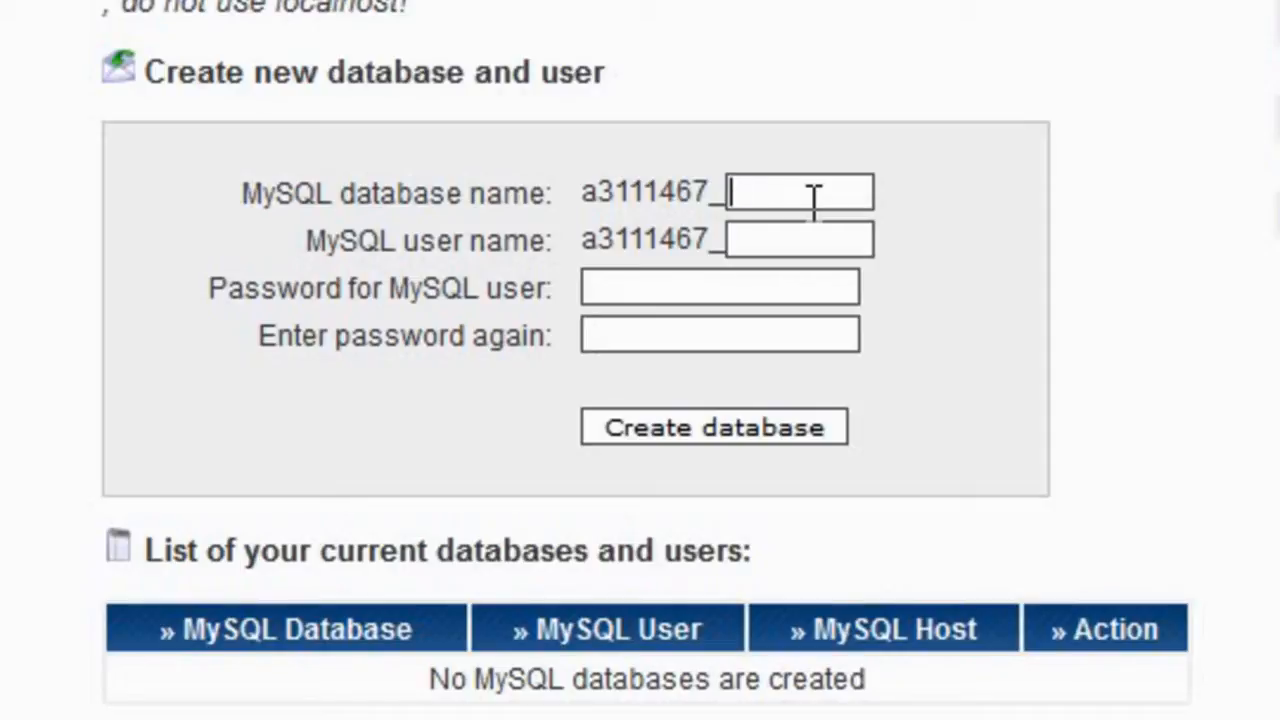
pyautogui.write('users')
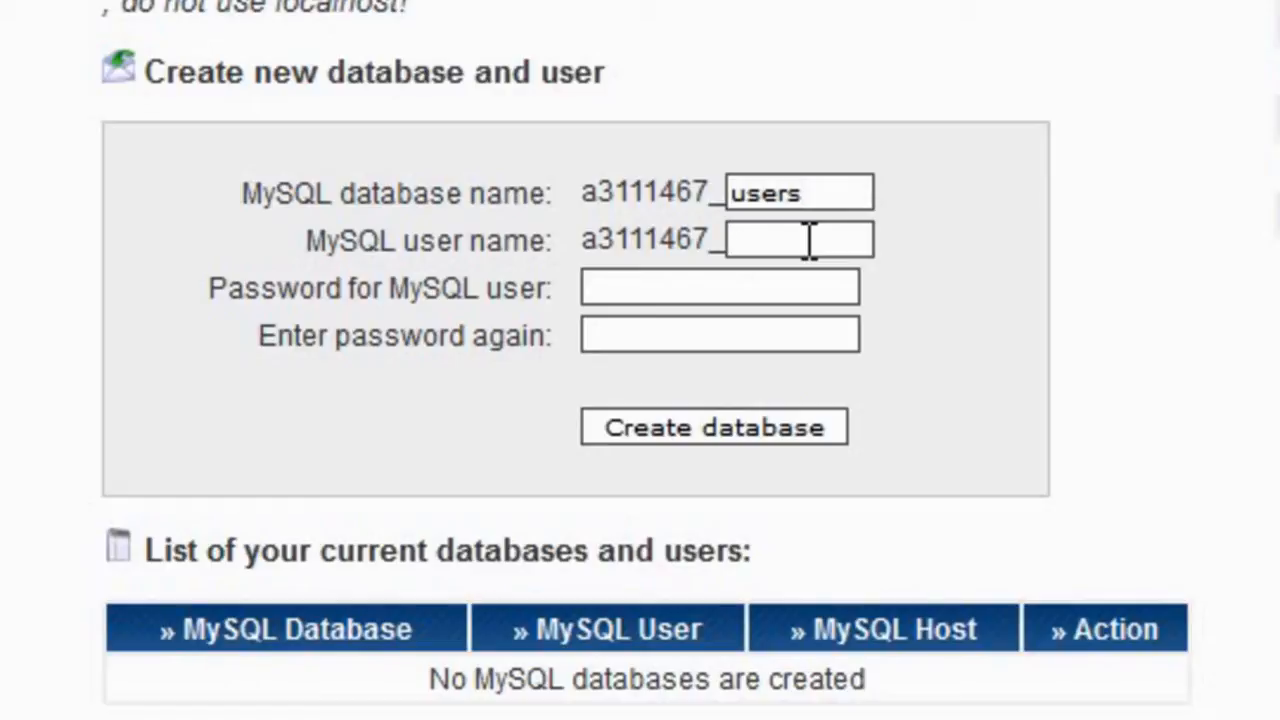
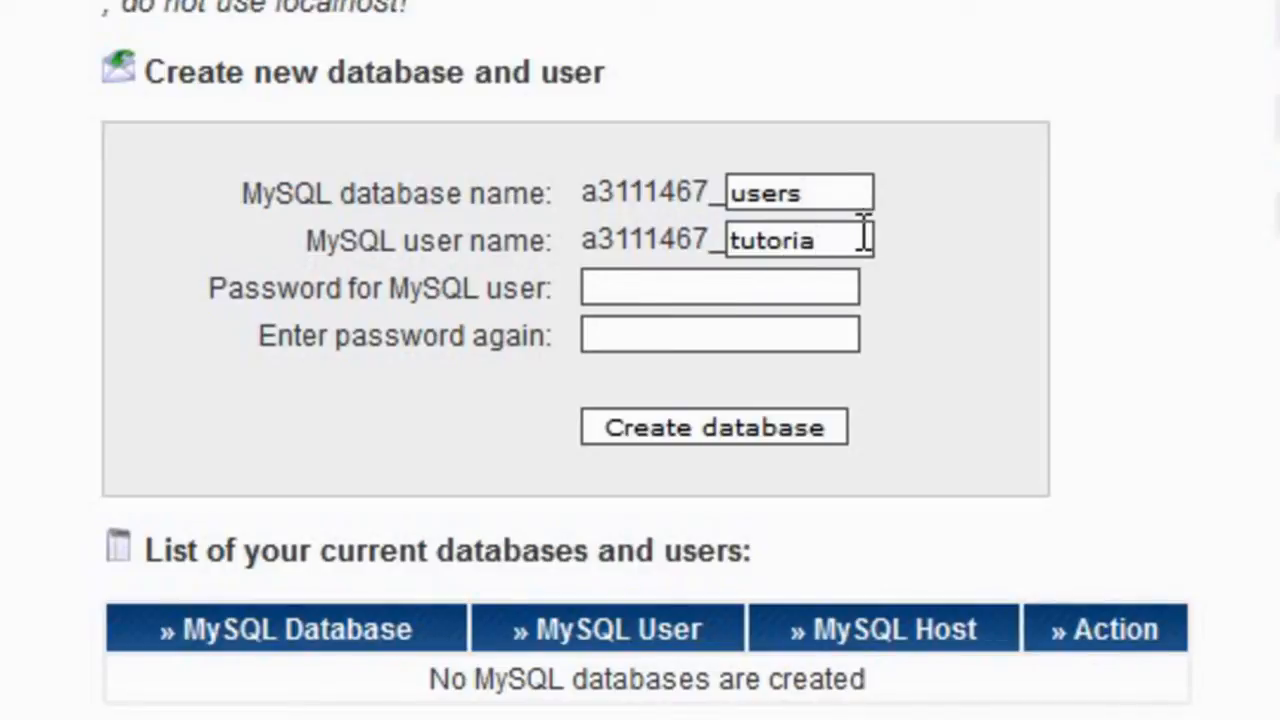
pyautogui.doubleClick(775, 240)
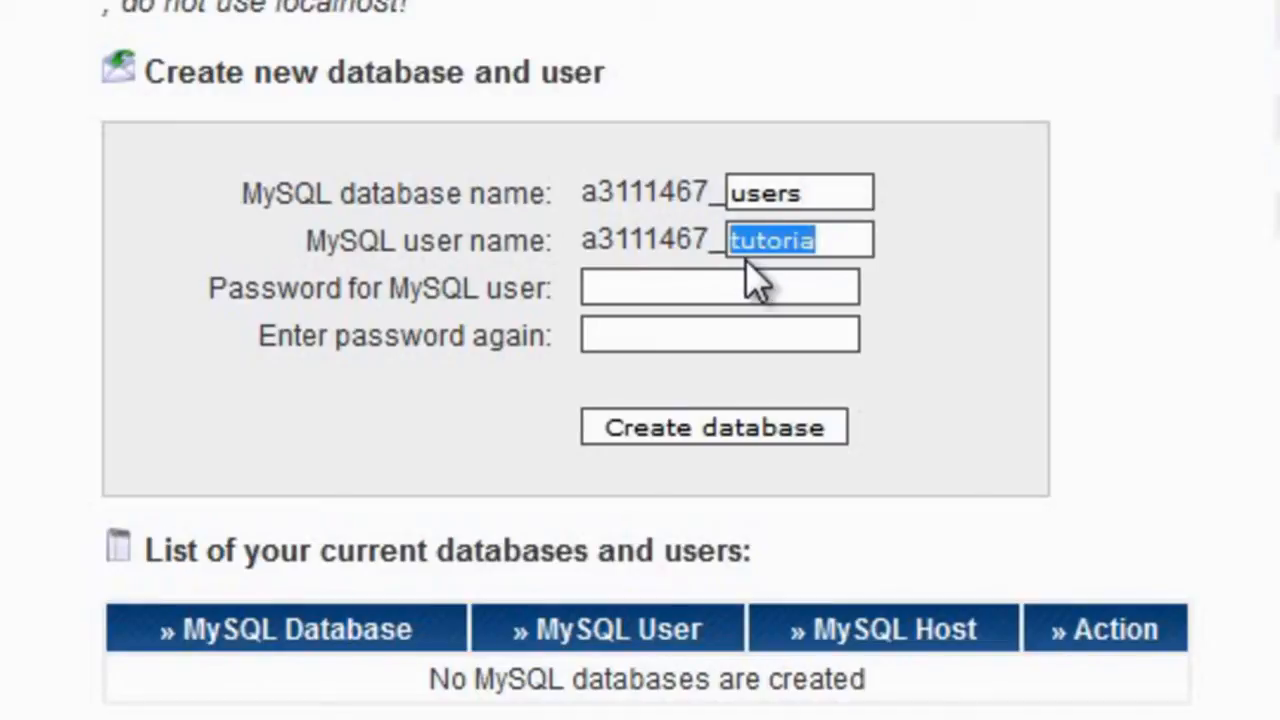
pyautogui.write('dbn')
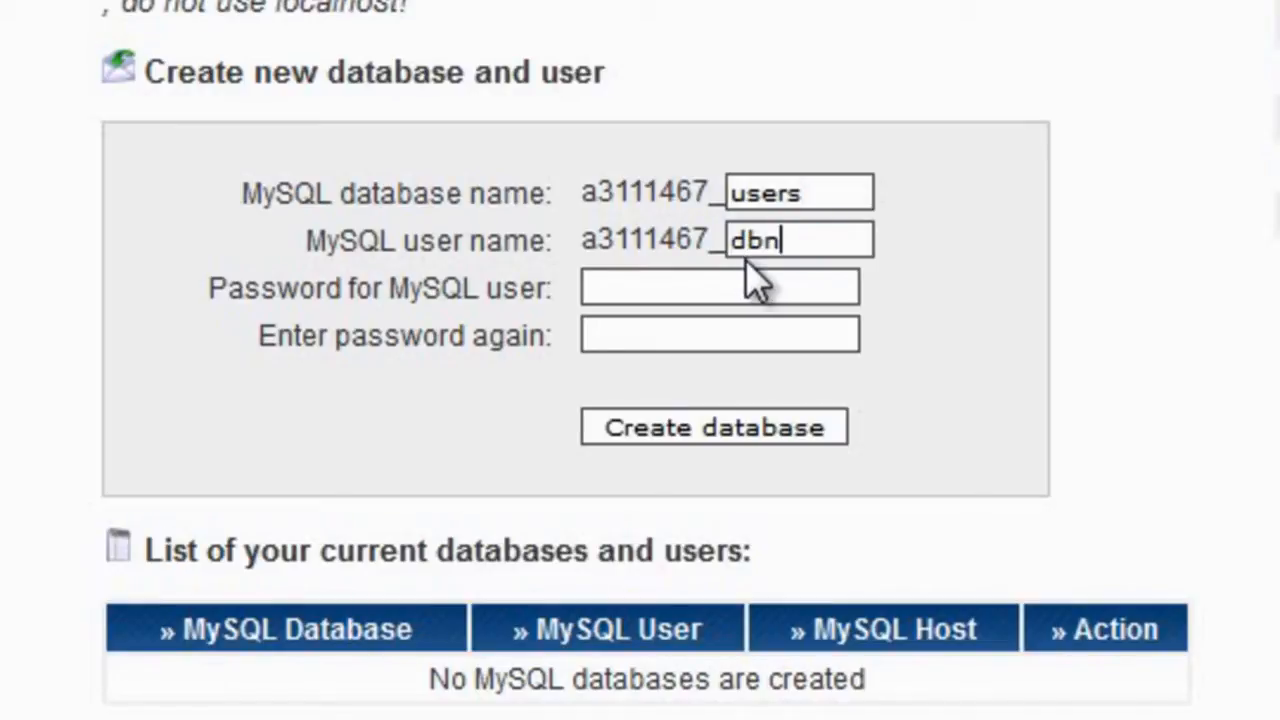
pyautogui.press('Backspace')
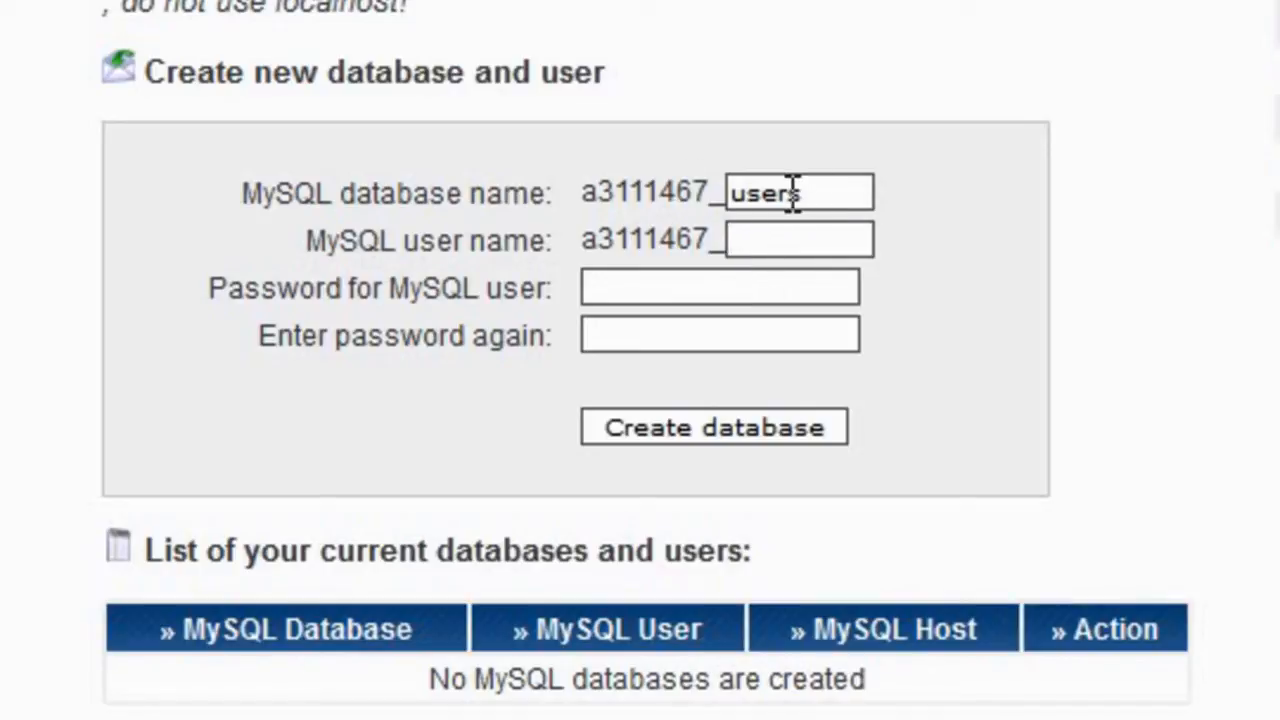
pyautogui.doubleClick(767, 192)
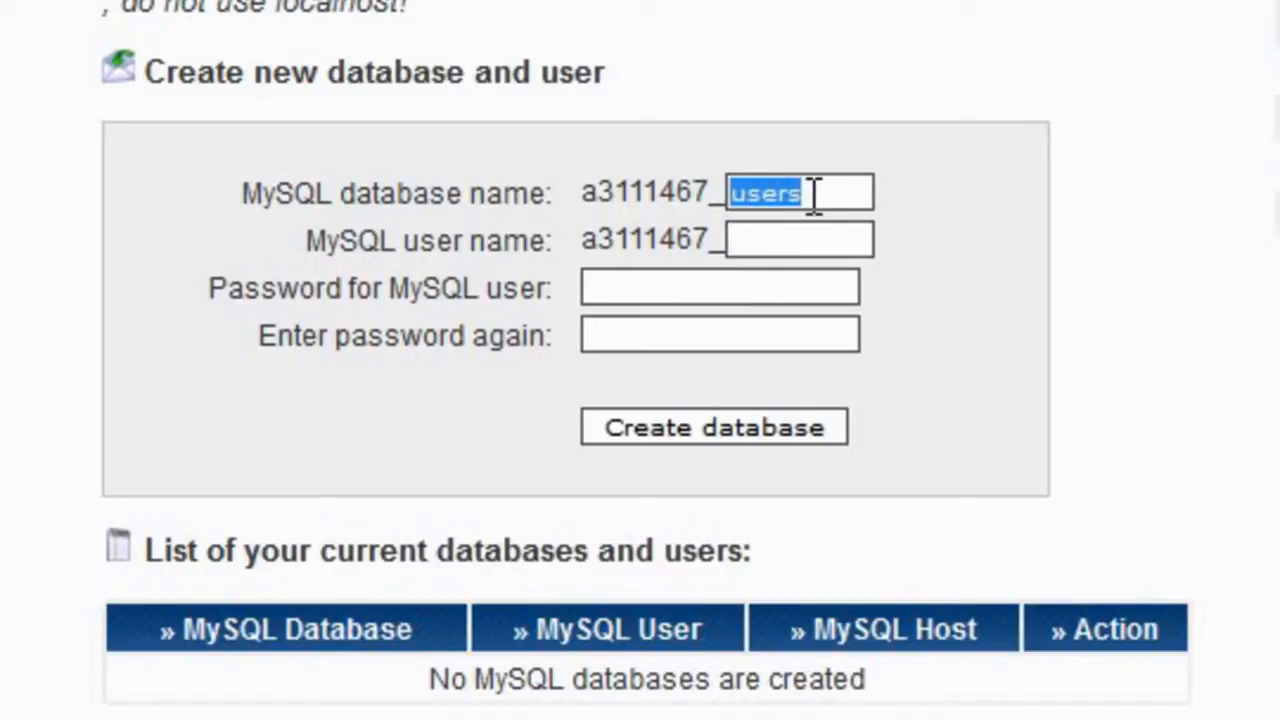
pyautogui.write('db')
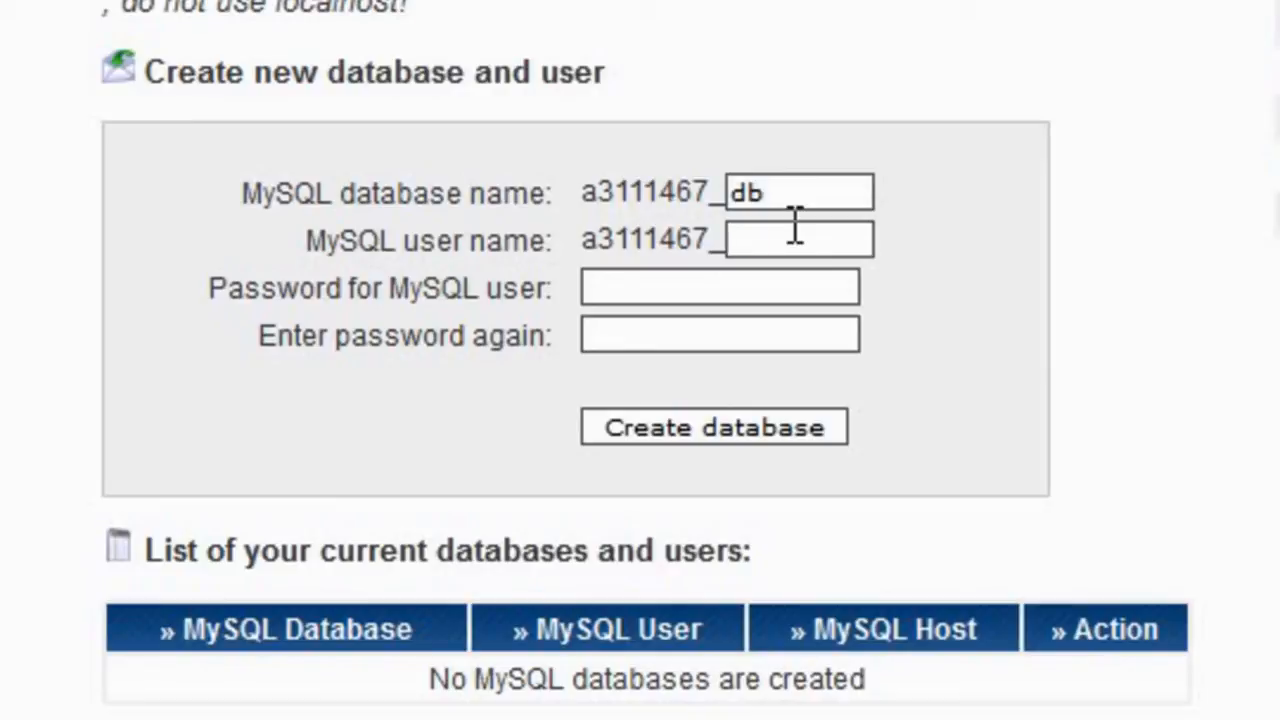
pyautogui.write('users')
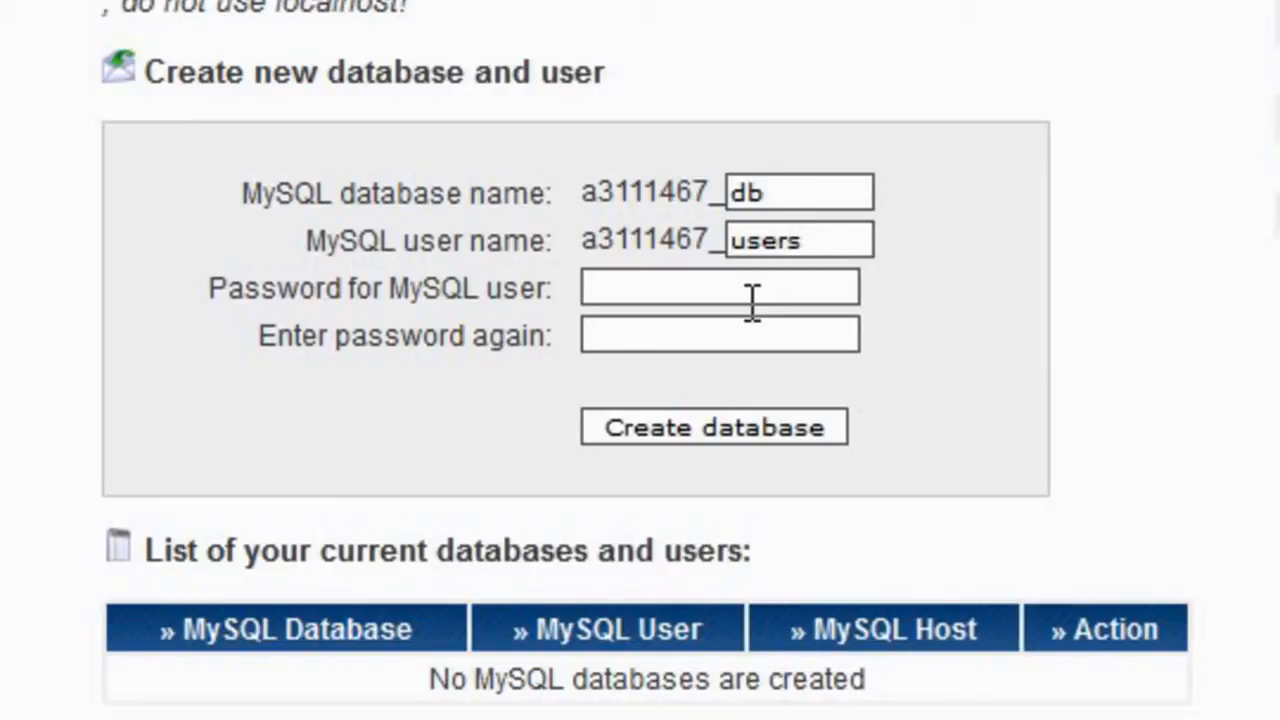
# Step: Enter the MySQL user password and submit the form to create the database and user
pyautogui.click(700, 288)
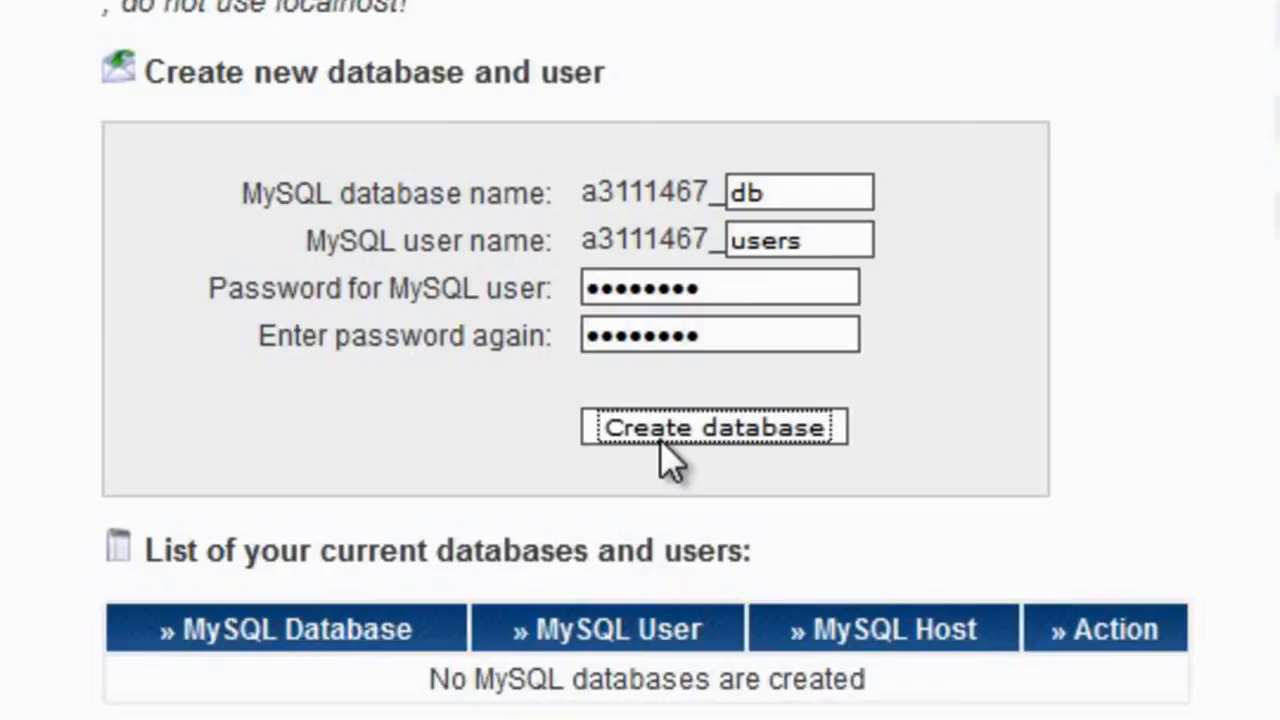
pyautogui.click(717, 428)
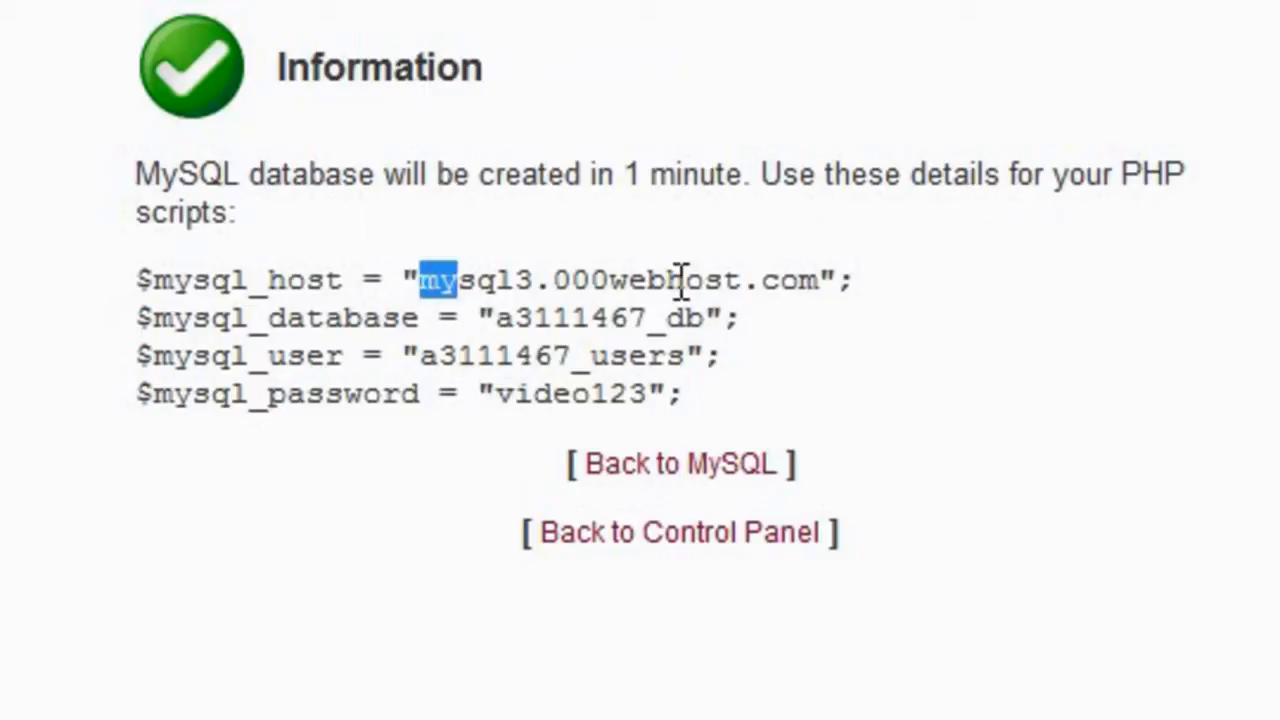
pyautogui.moveTo(420, 280); pyautogui.dragTo(818, 280)
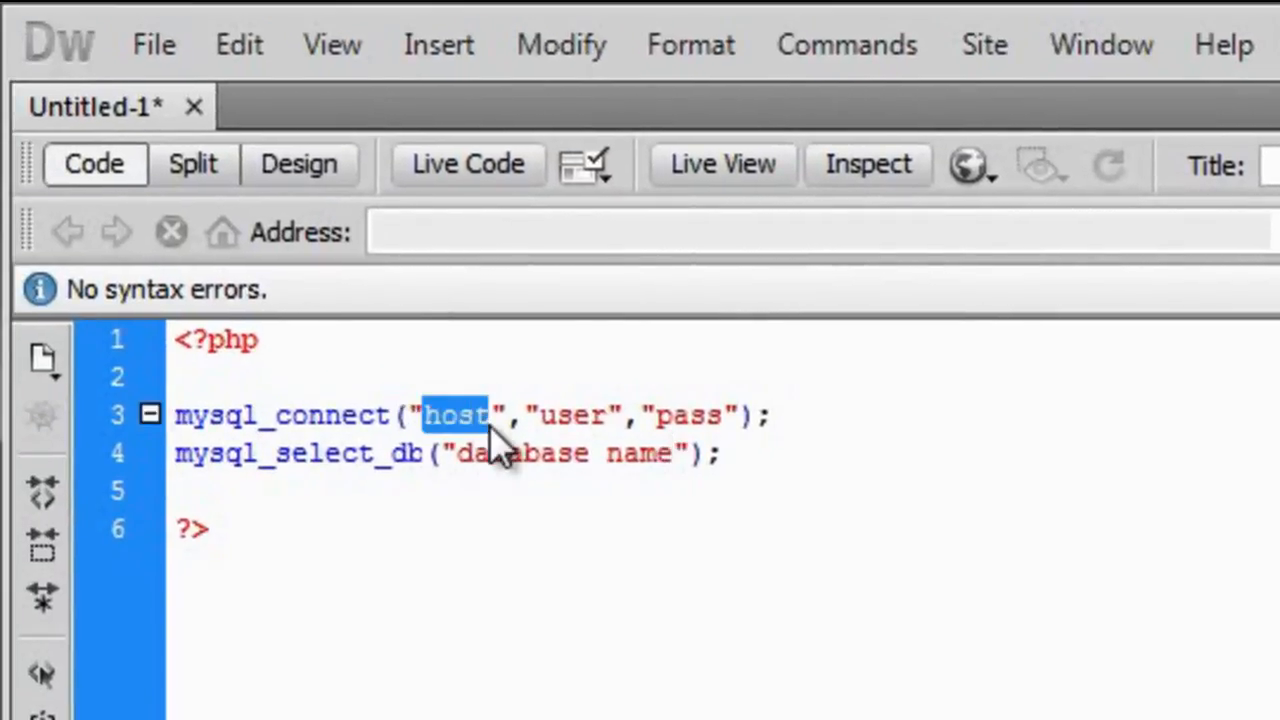
pyautogui.write('mysql3.000webhost.com')
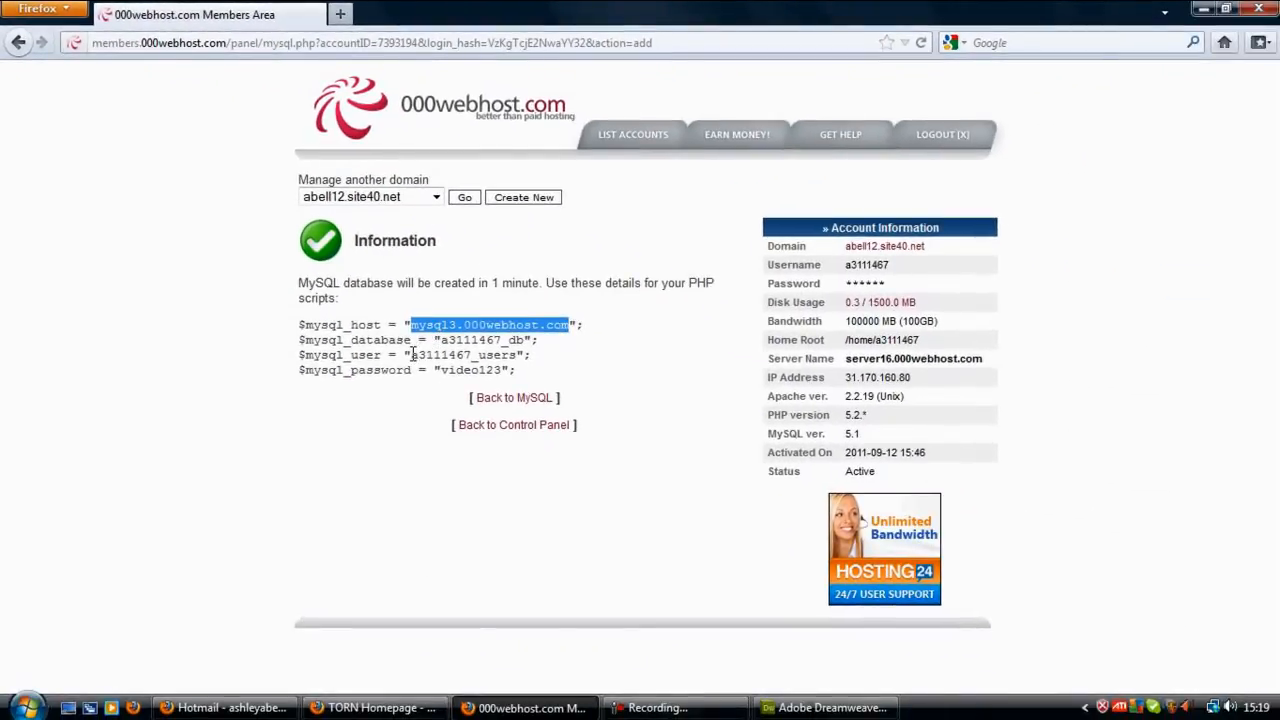
pyautogui.doubleClick(463, 355)
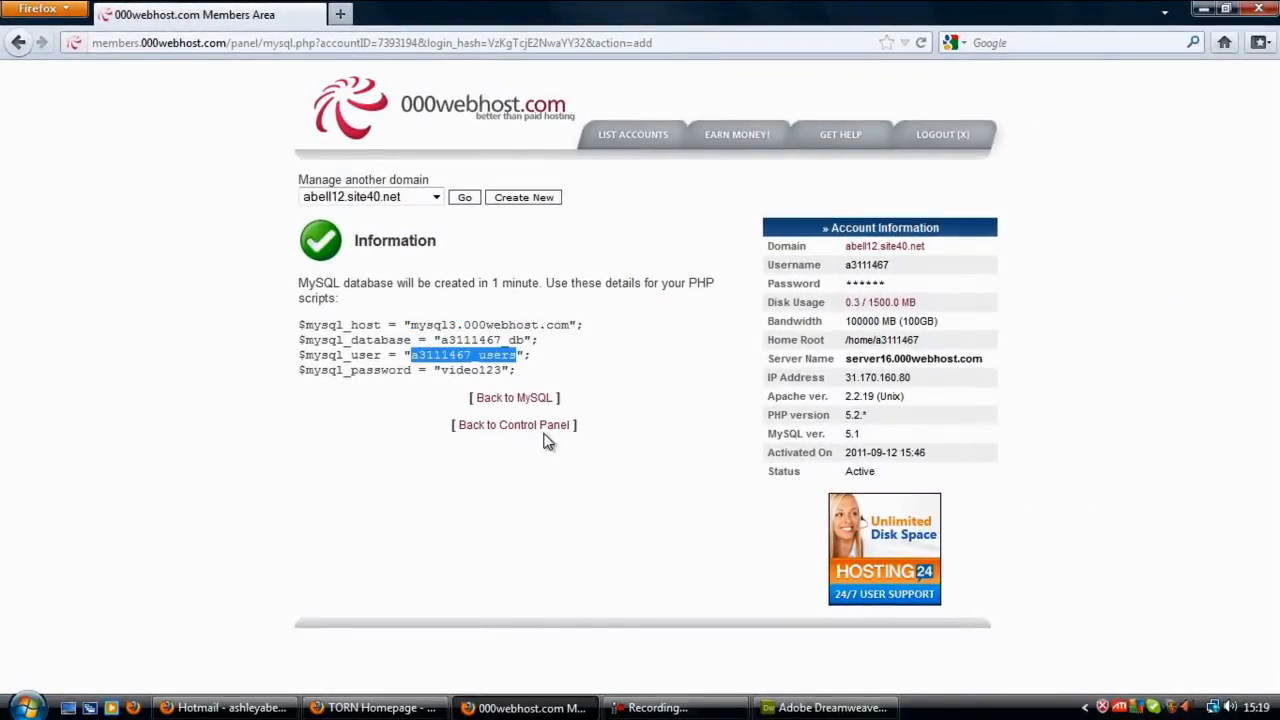
pyautogui.click(825, 708)
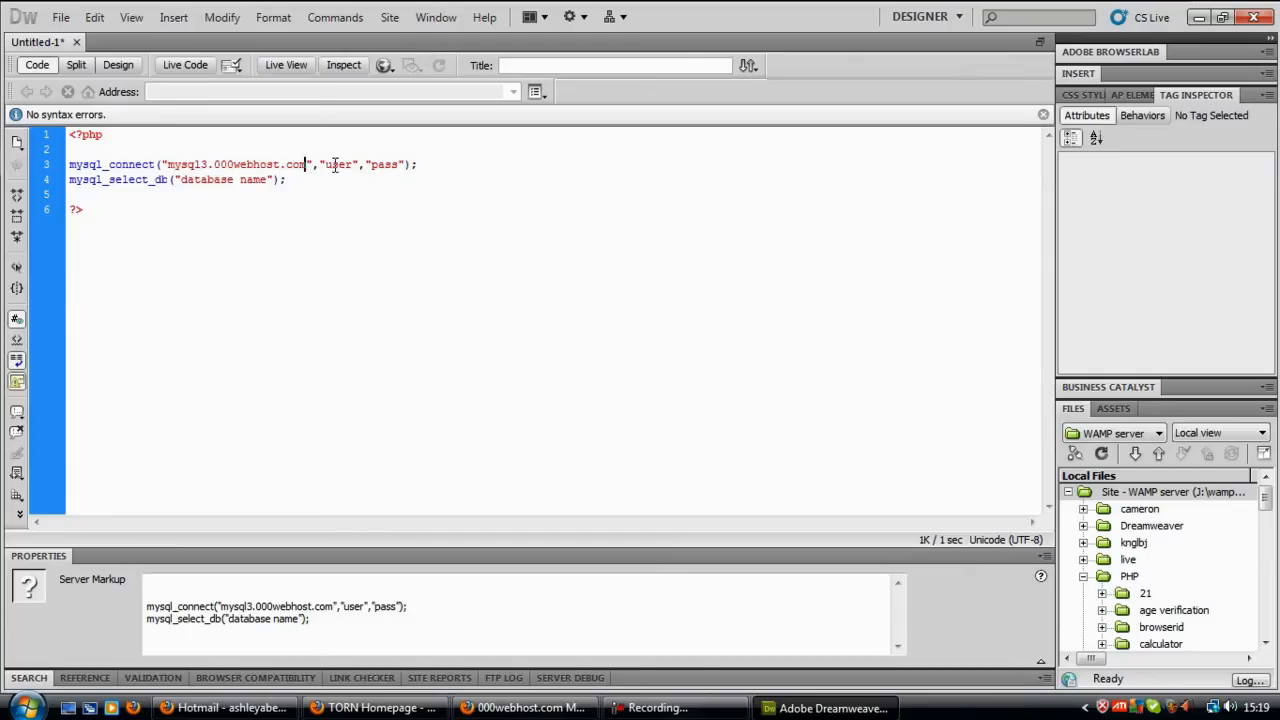
pyautogui.write('a3111467_users')
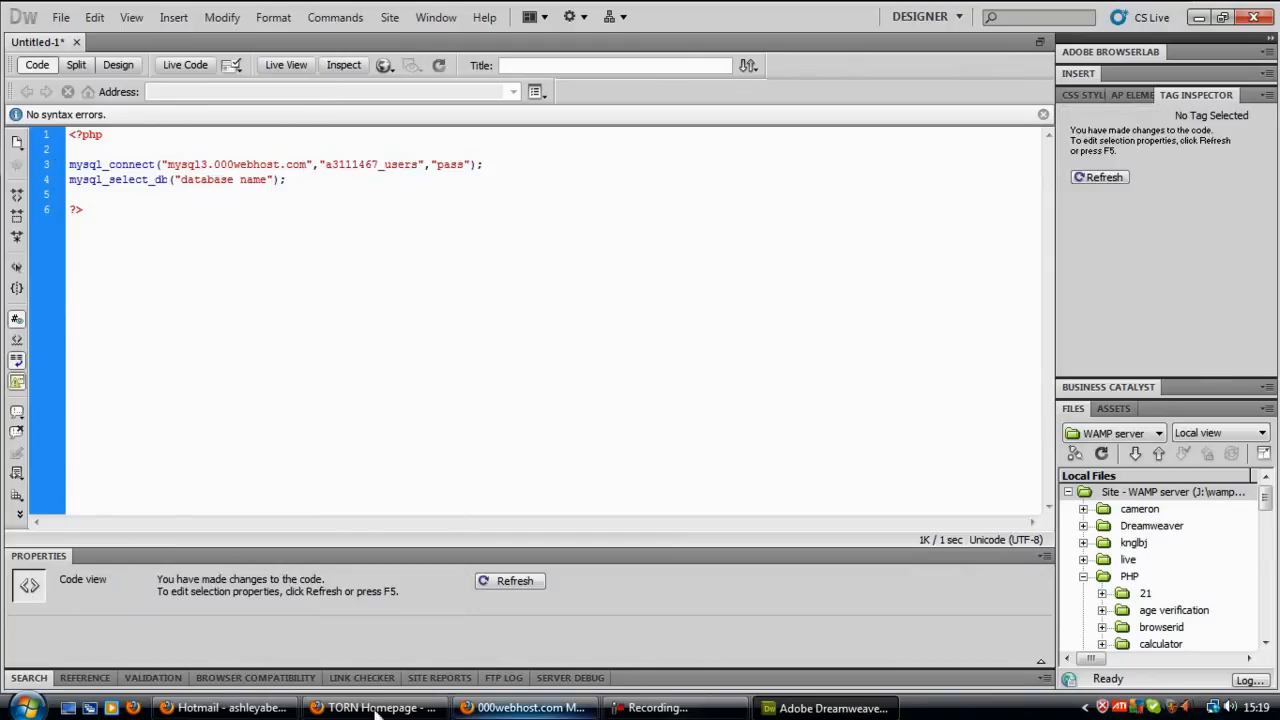
pyautogui.click(519, 706)
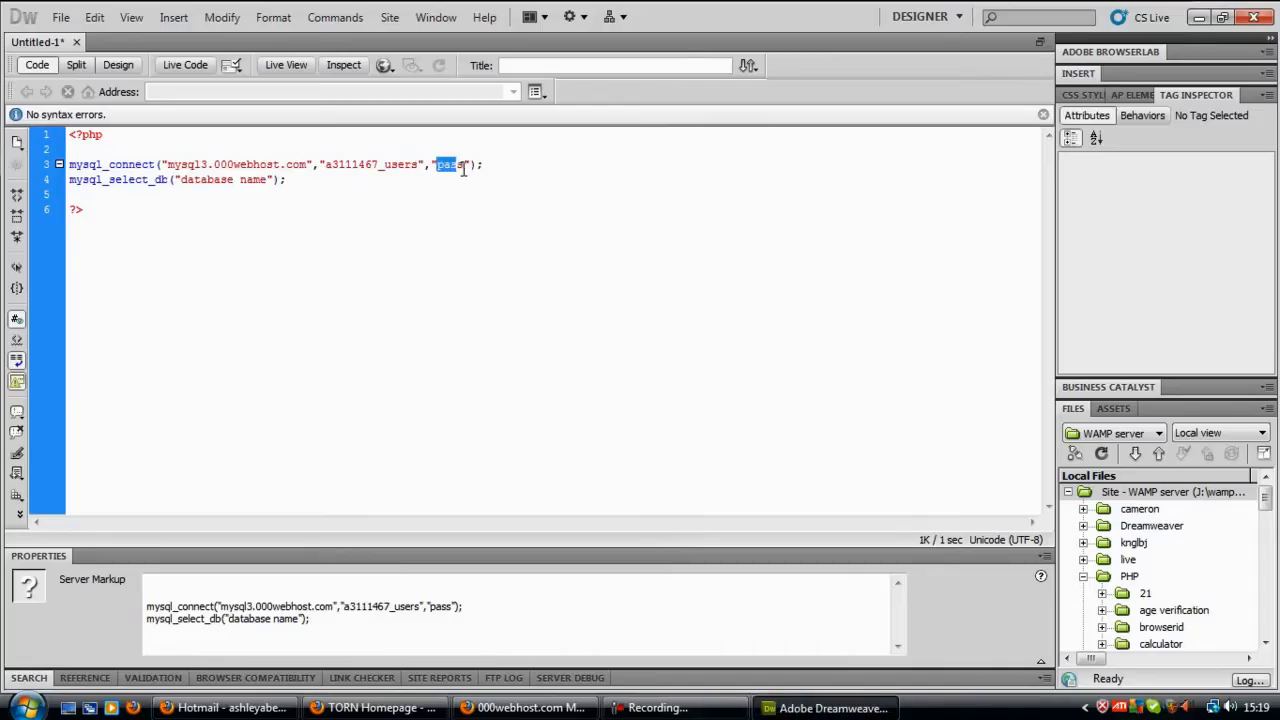
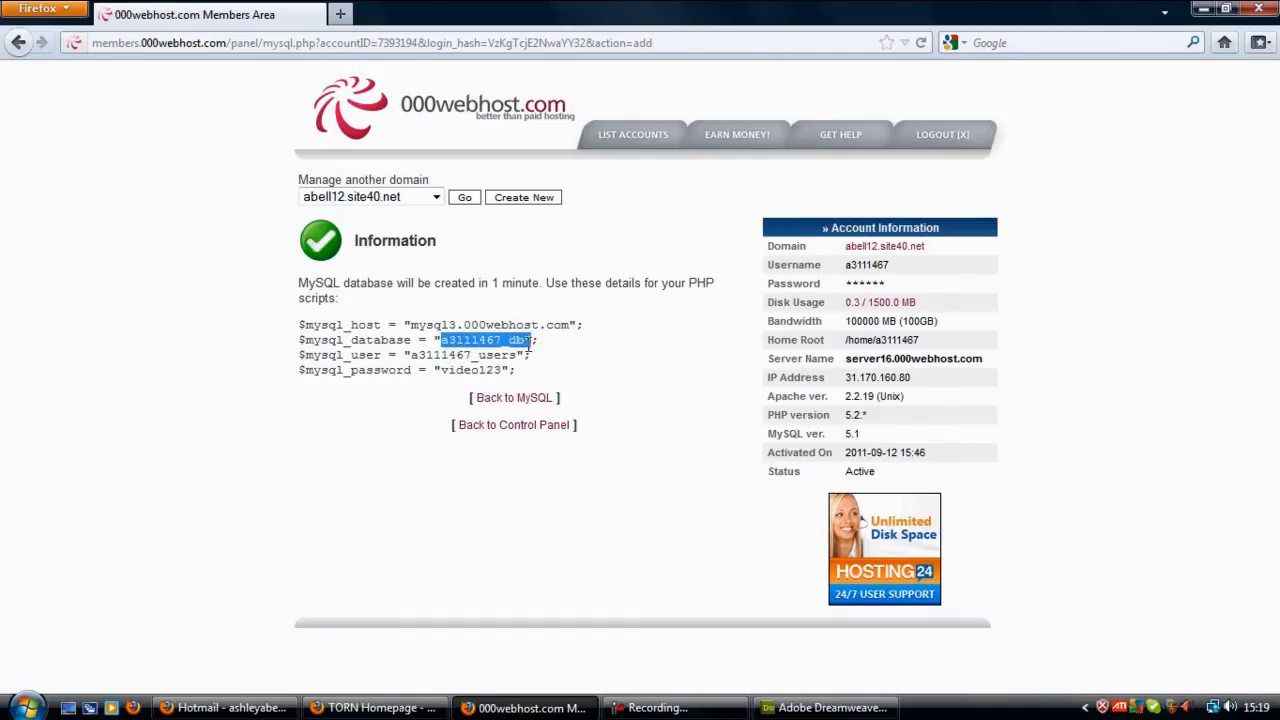
pyautogui.click(823, 708)
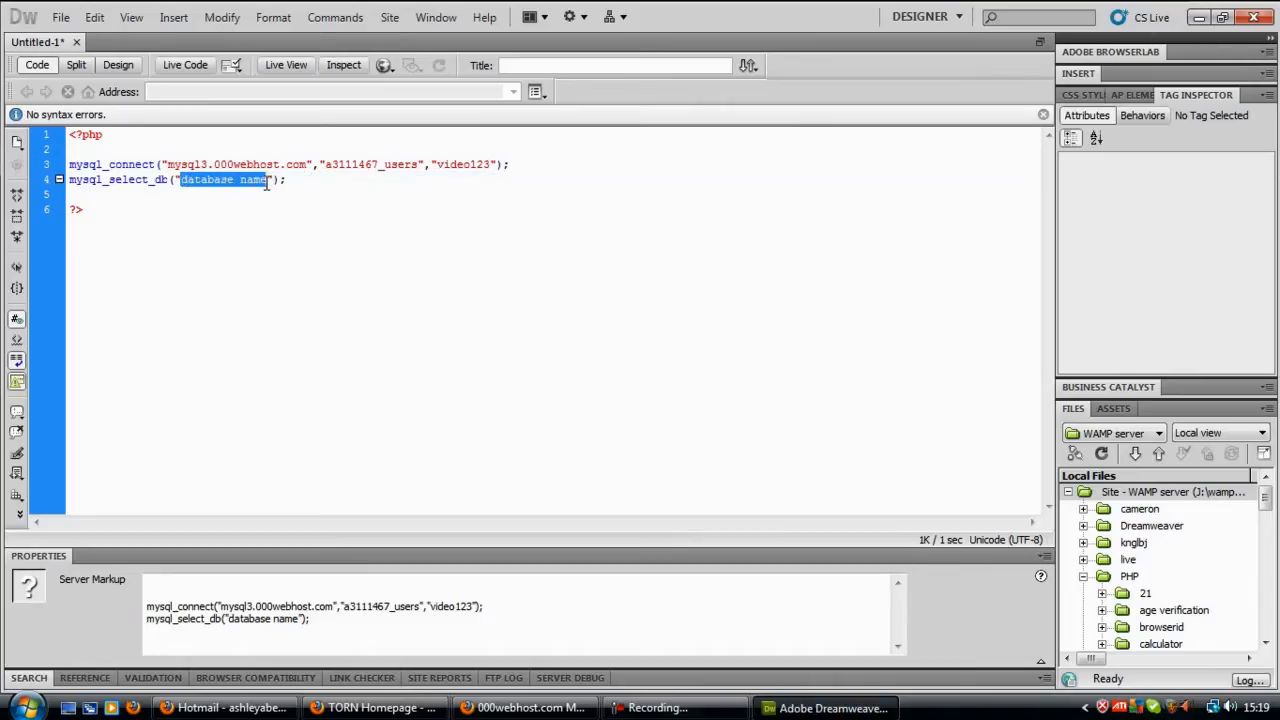
pyautogui.write('a3111467_db')
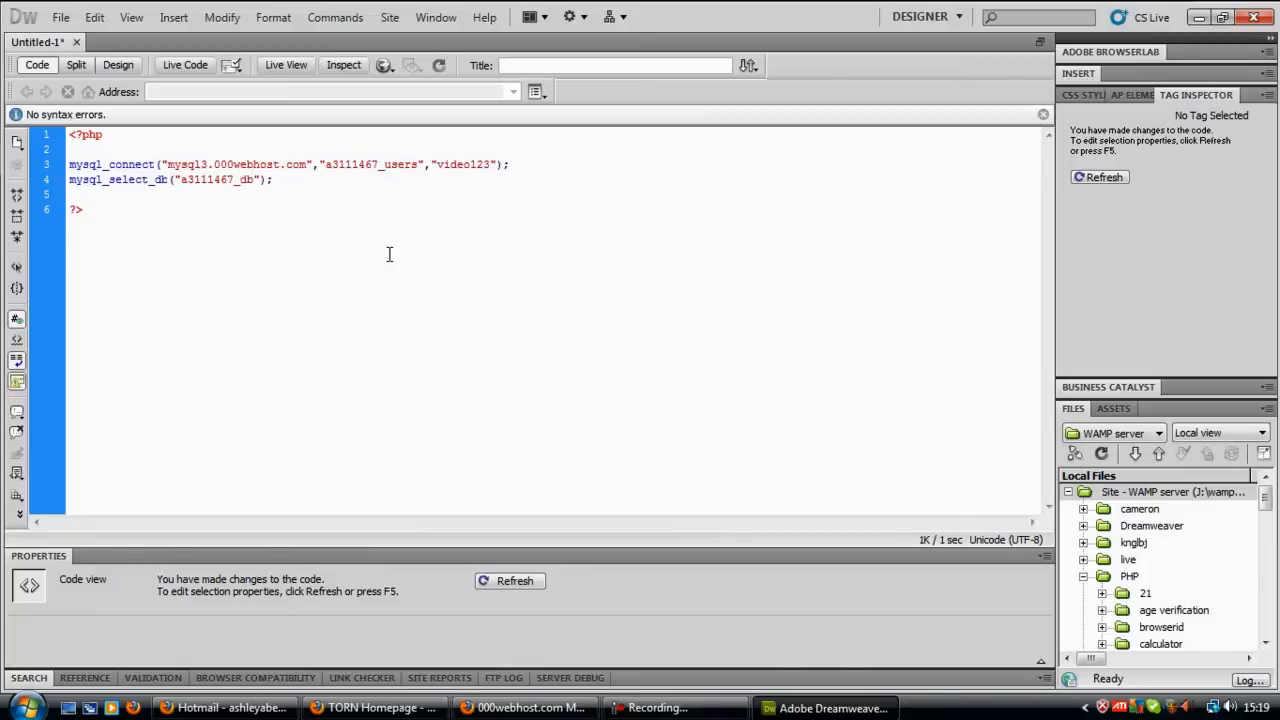
pyautogui.click(502, 707)
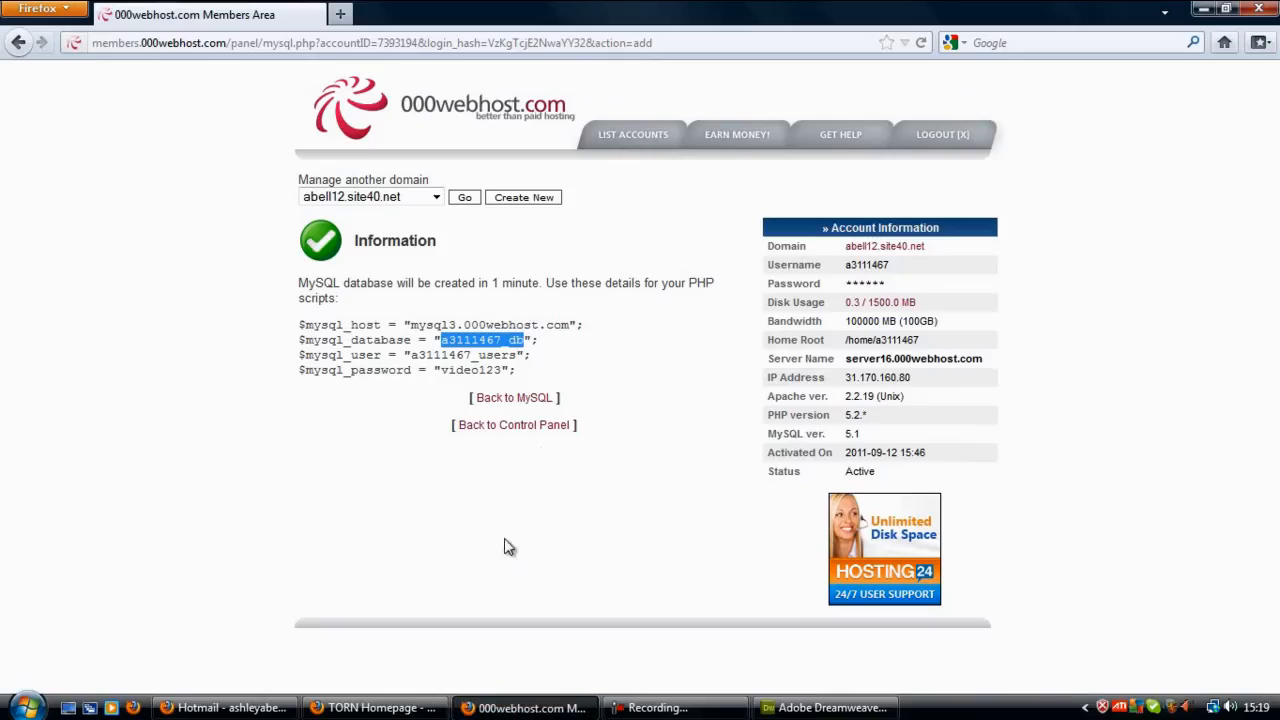
# Step: Return to the control panel and open the phpMyAdmin access page listing a3111467_db
pyautogui.click(515, 425)
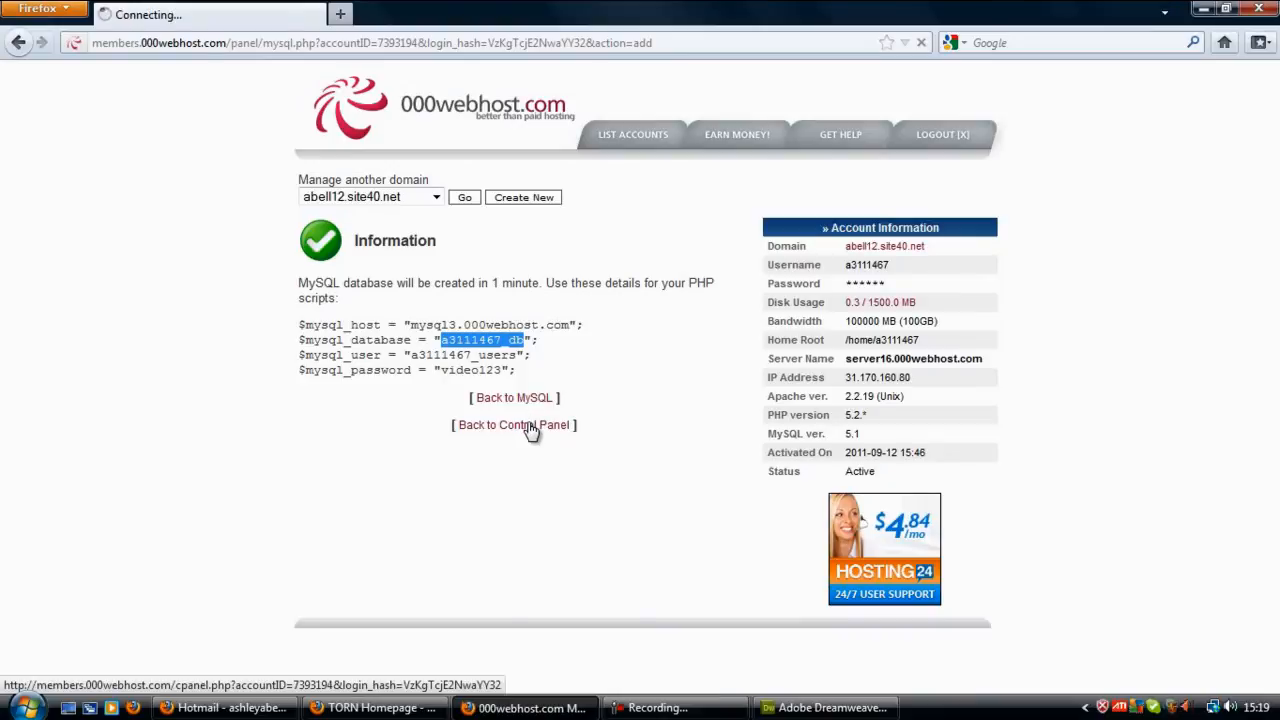
pyautogui.click(514, 425)
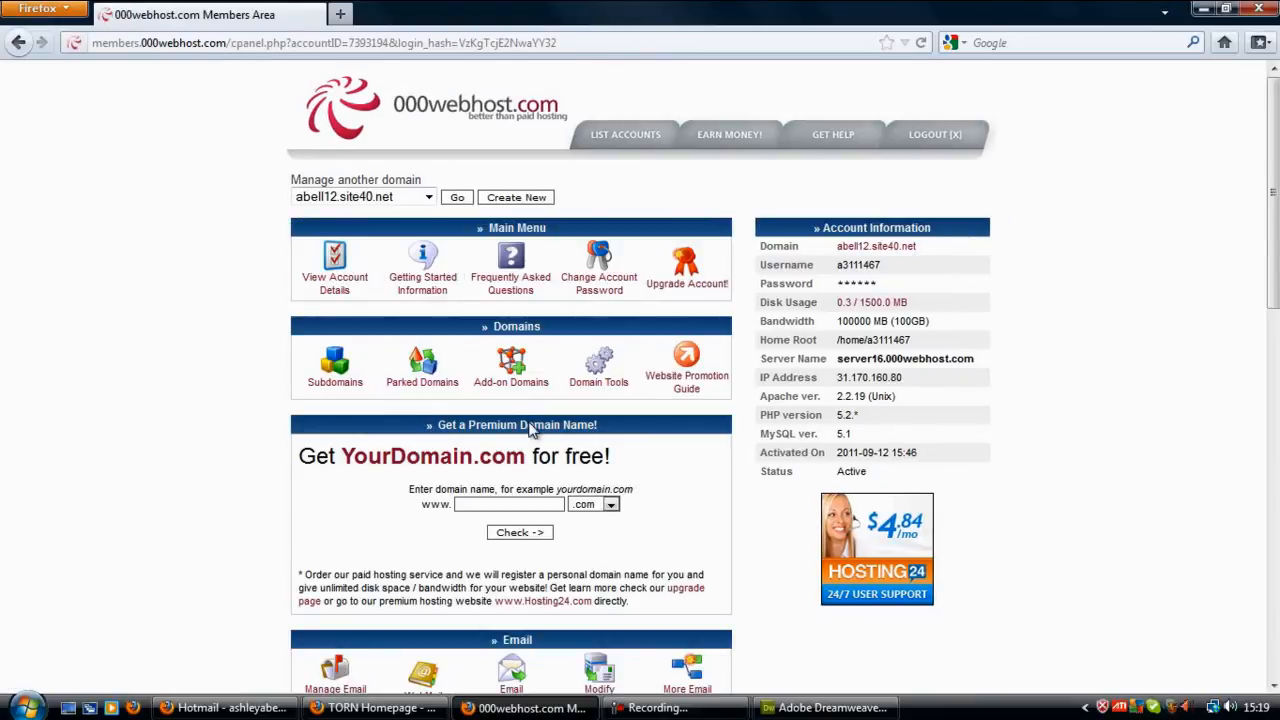
pyautogui.scroll(-3)
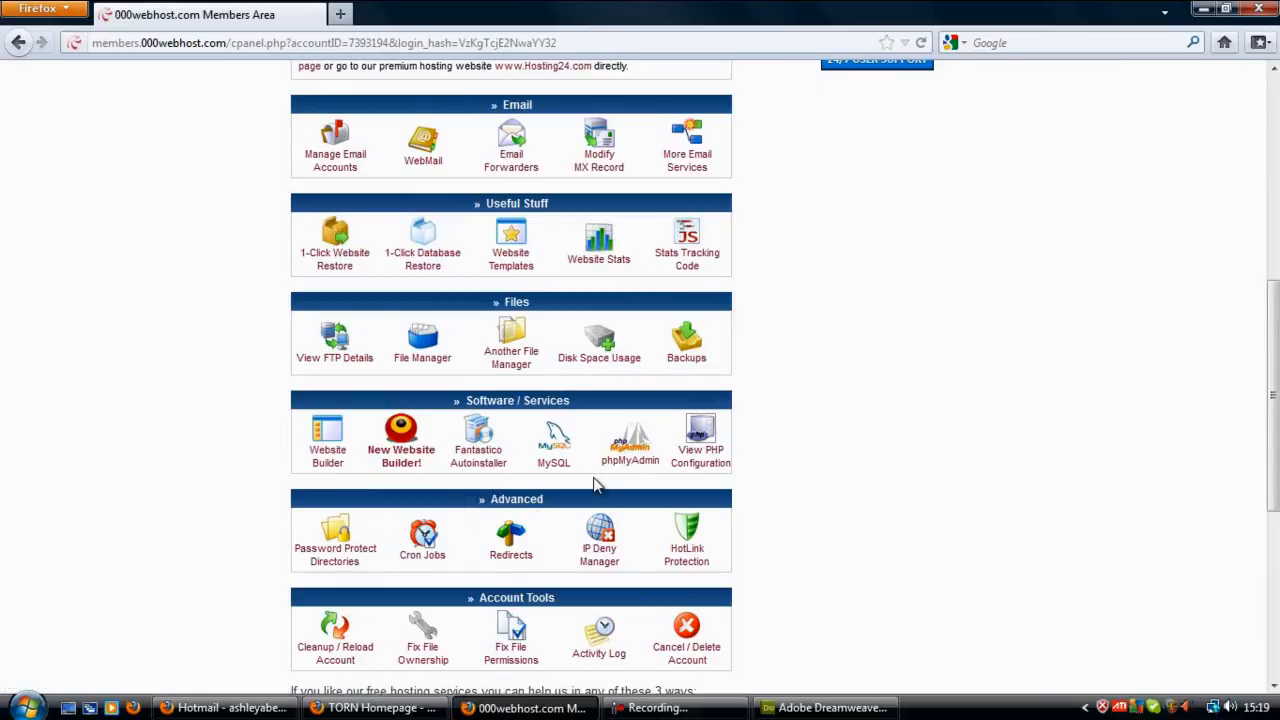
pyautogui.moveTo(762, 485)
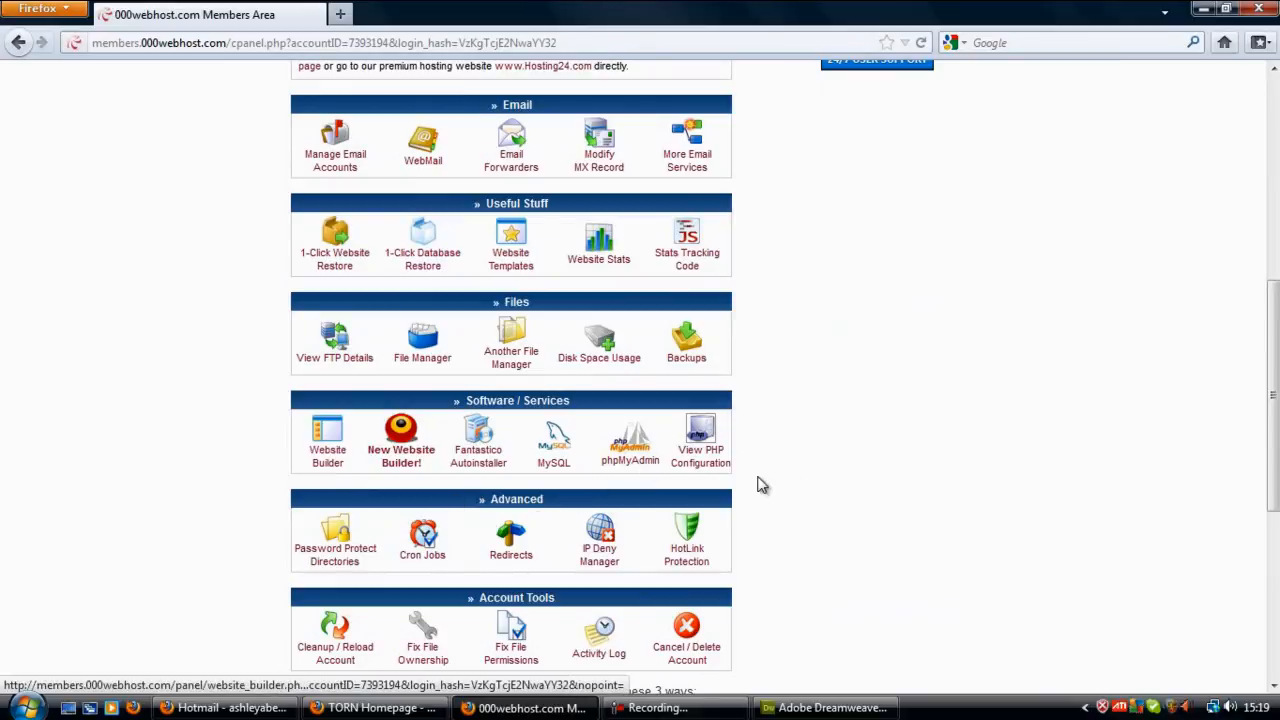
pyautogui.click(628, 435)
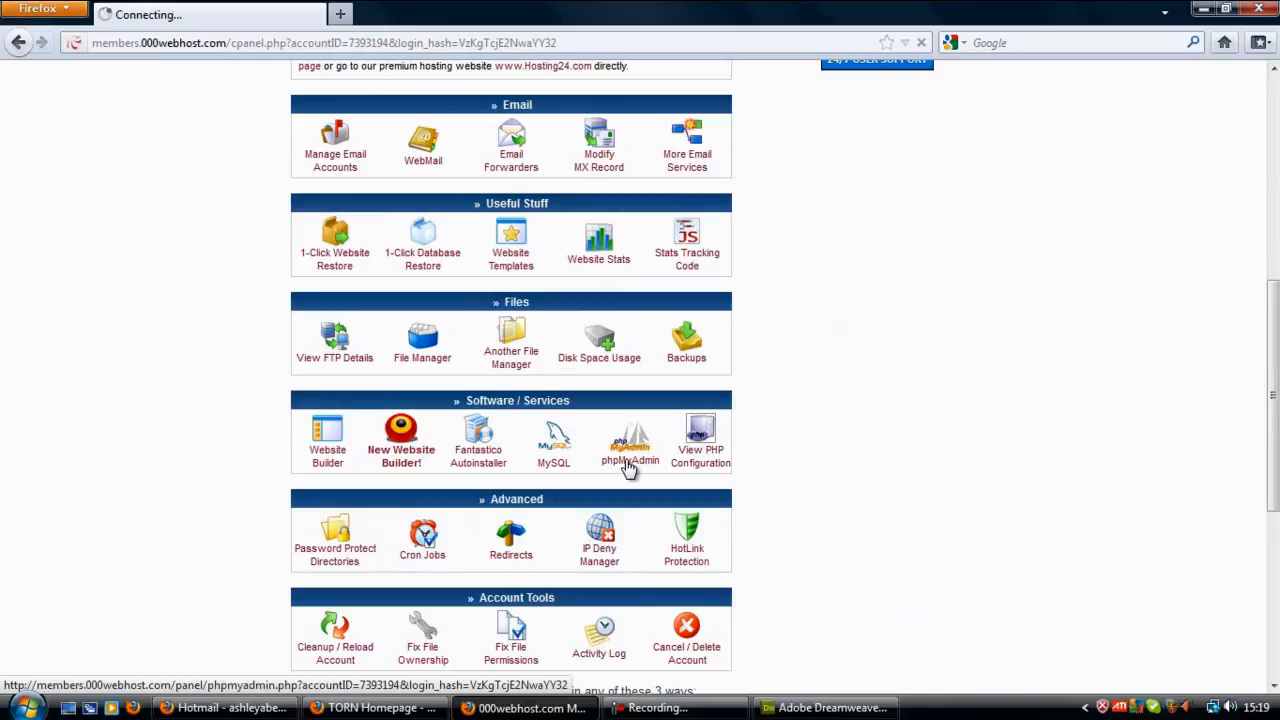
pyautogui.click(627, 432)
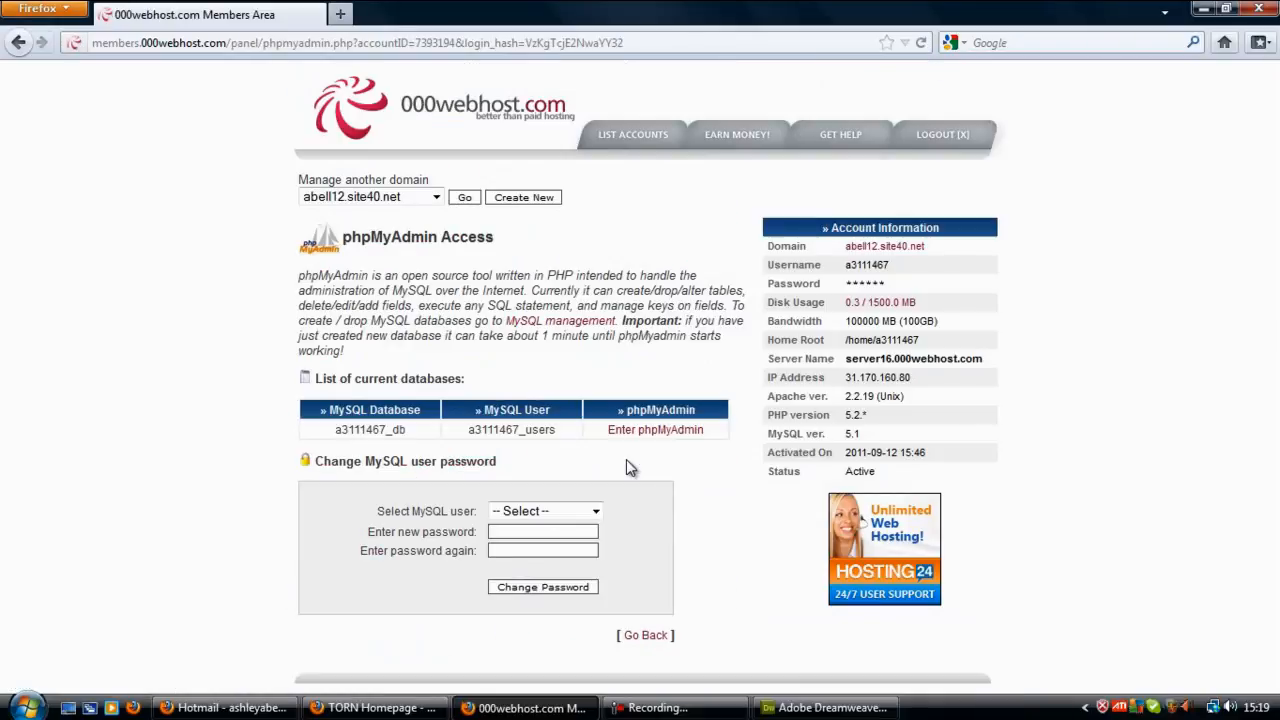
# Step: Enter phpMyAdmin for database a3111467_db
pyautogui.click(655, 429)
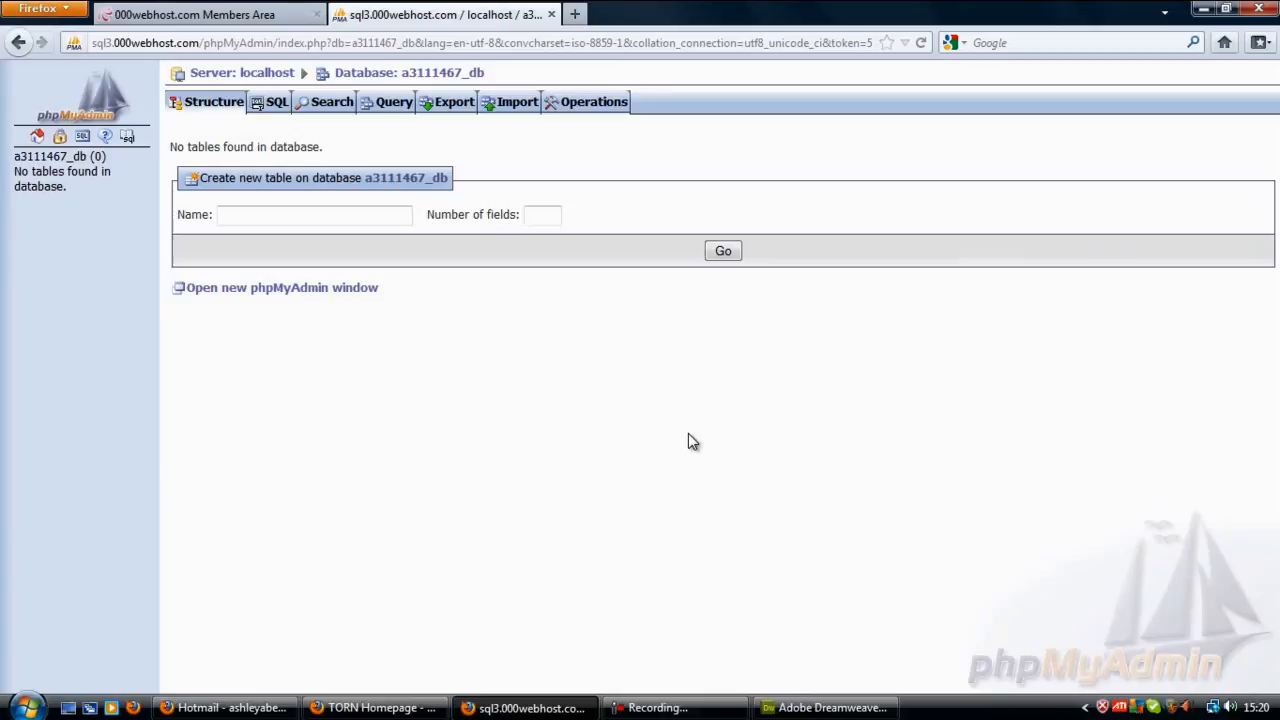
pyautogui.moveTo(688, 475)
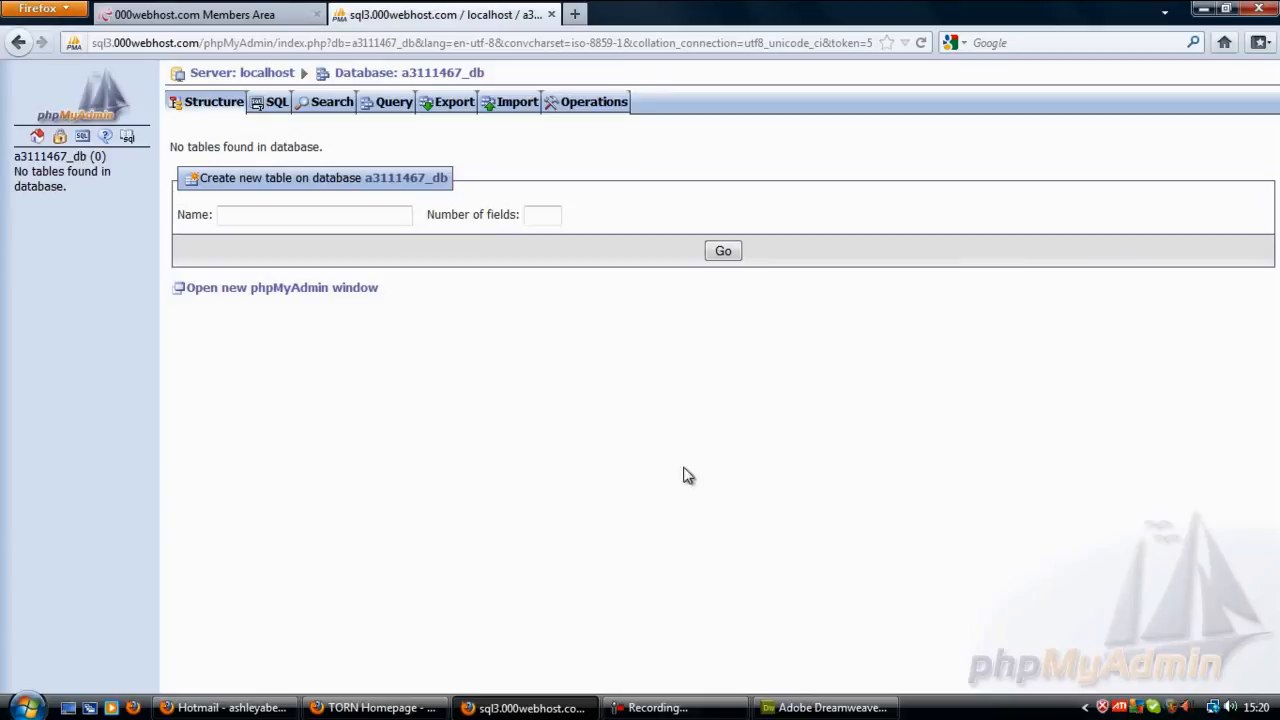